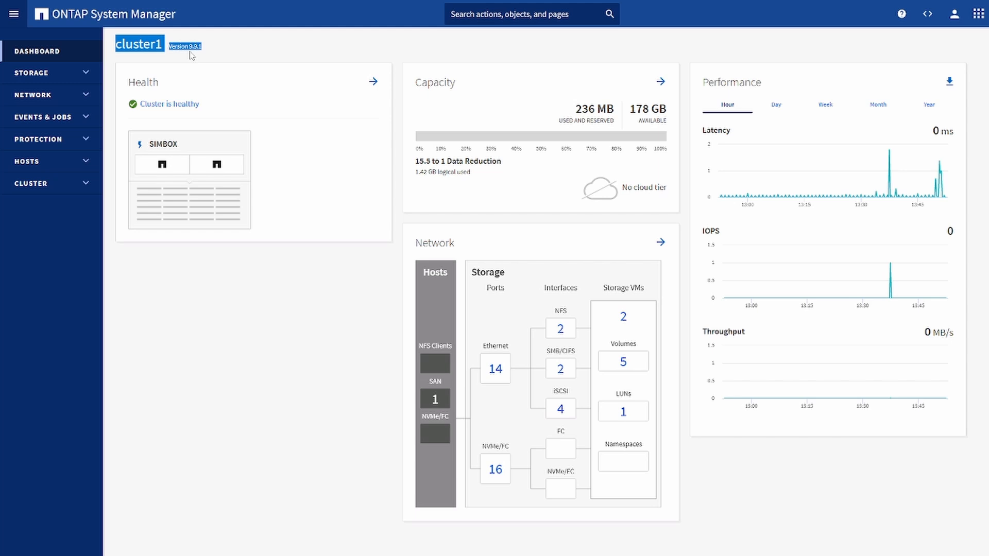
mouse_move(197, 49)
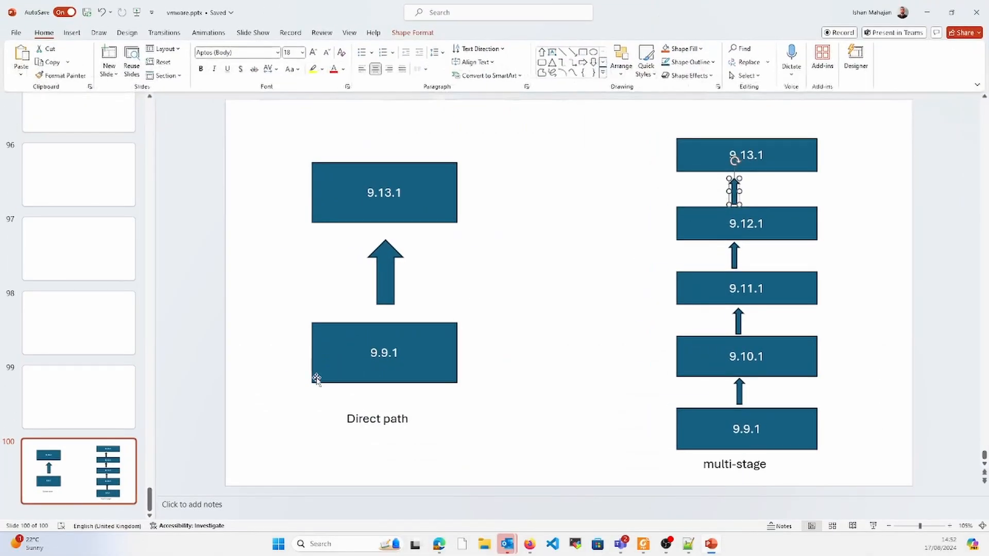
mouse_move(385, 387)
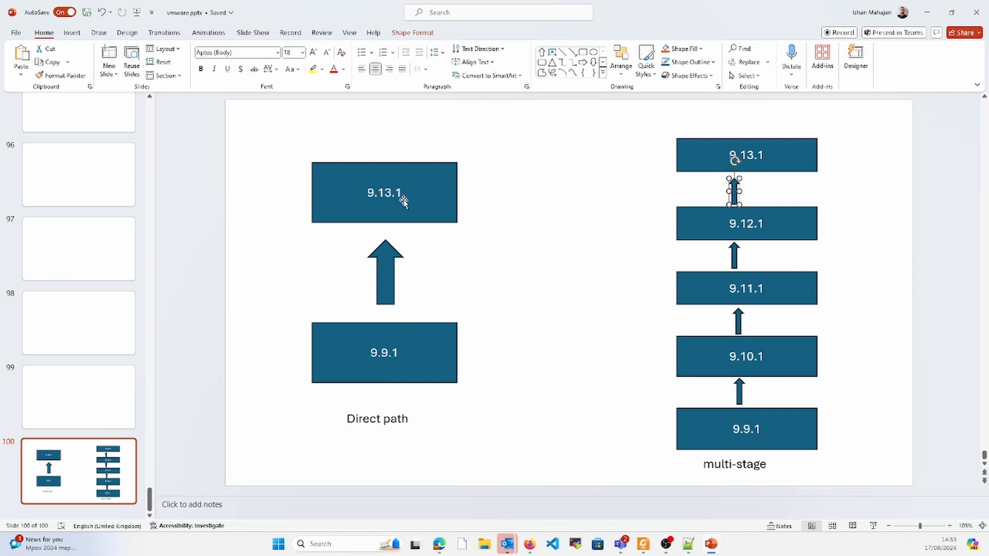
mouse_move(391, 333)
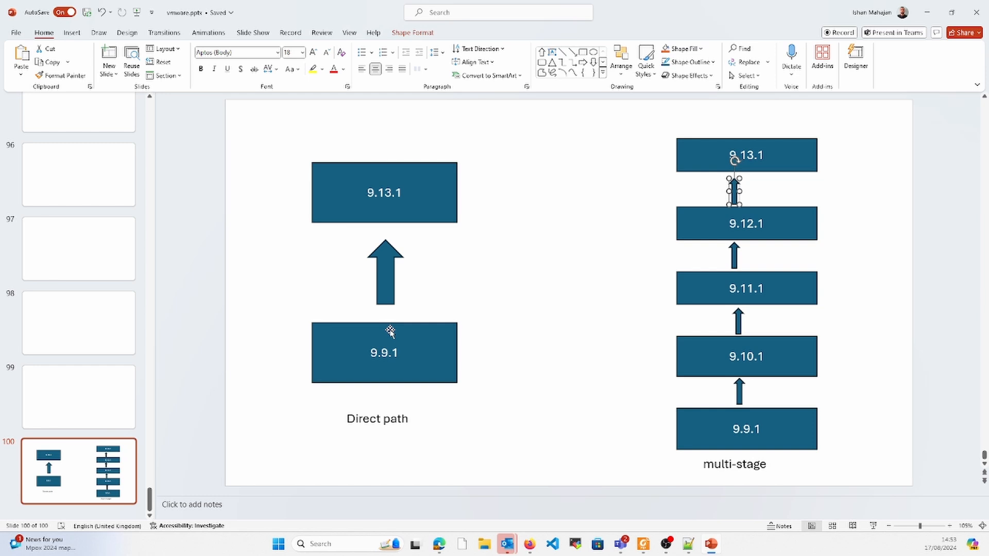
mouse_move(781, 476)
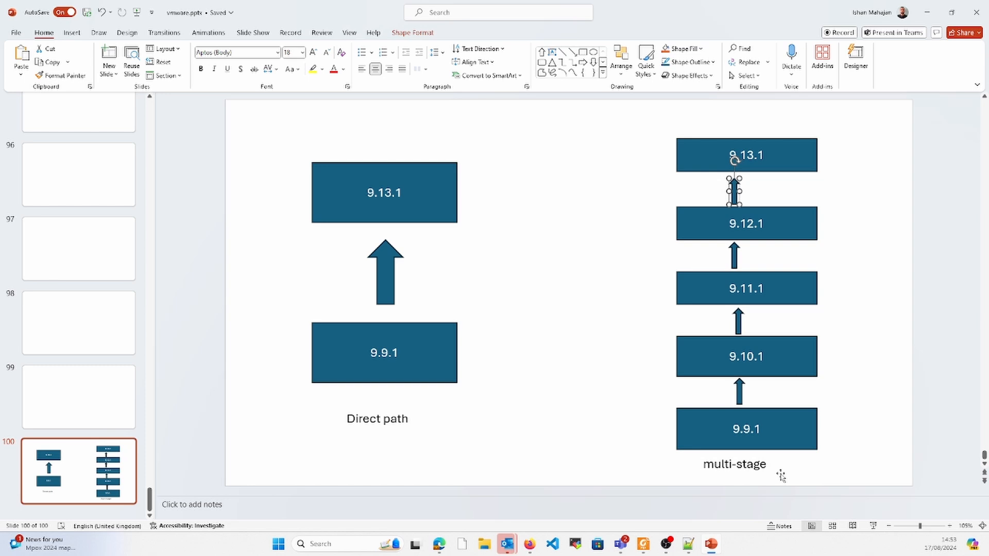
mouse_move(761, 400)
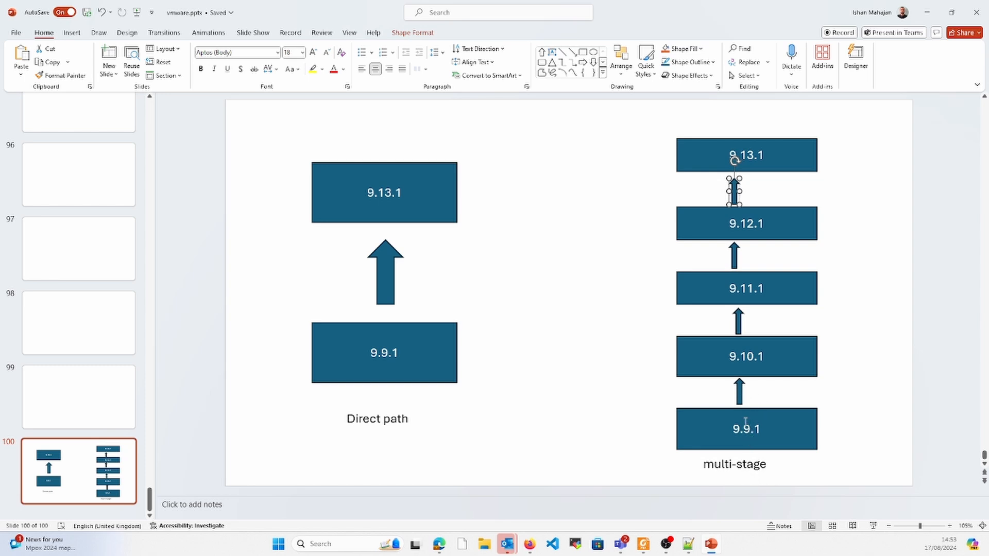
mouse_move(757, 343)
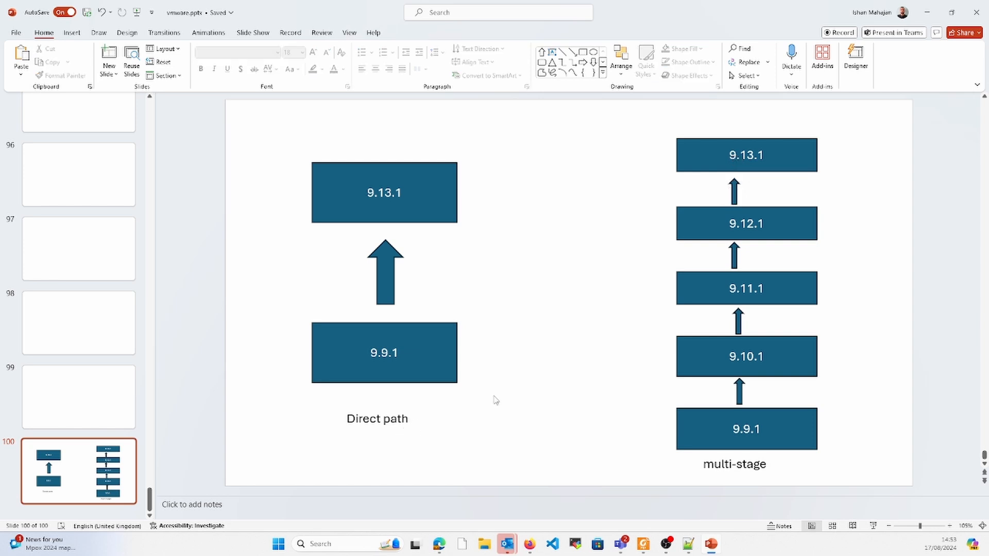
mouse_move(423, 212)
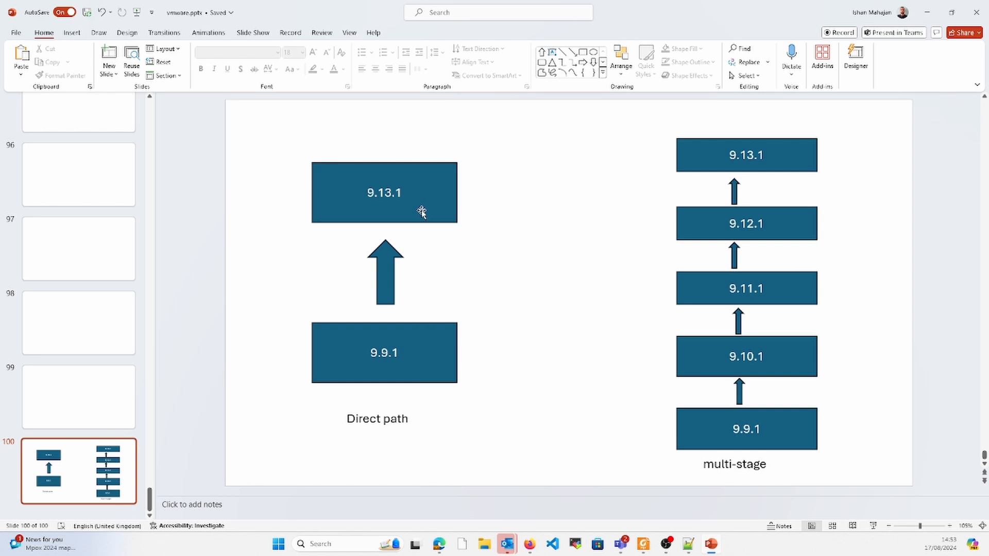
mouse_move(453, 283)
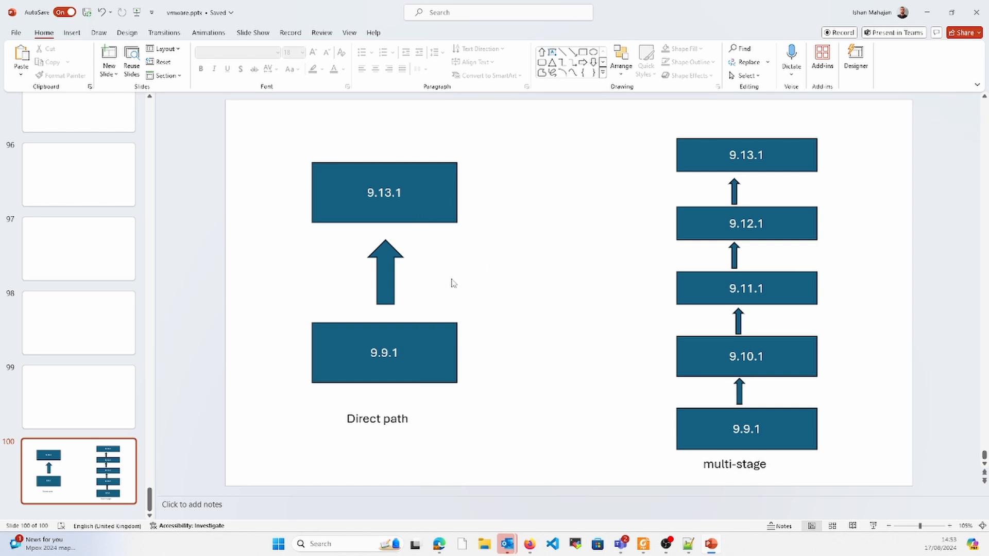
mouse_move(447, 283)
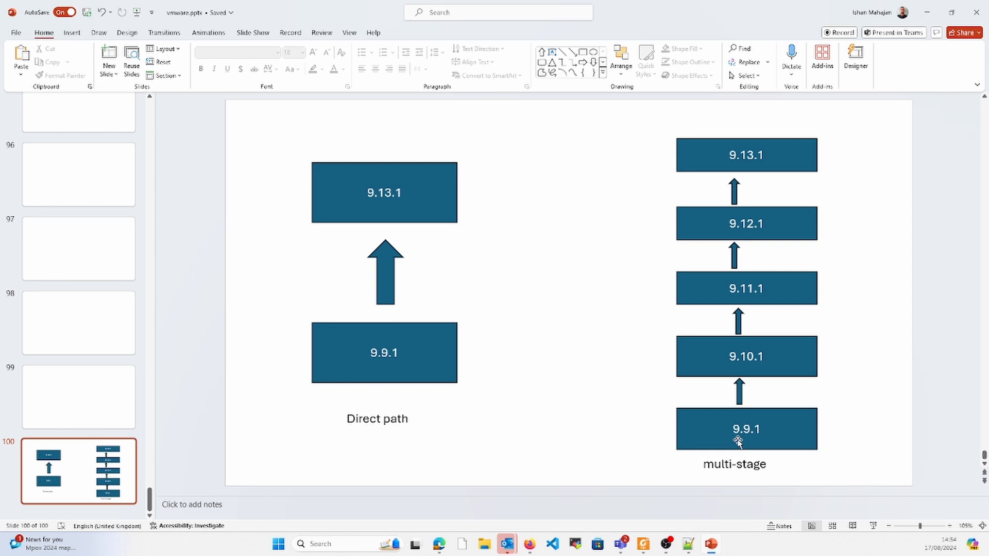
mouse_move(768, 435)
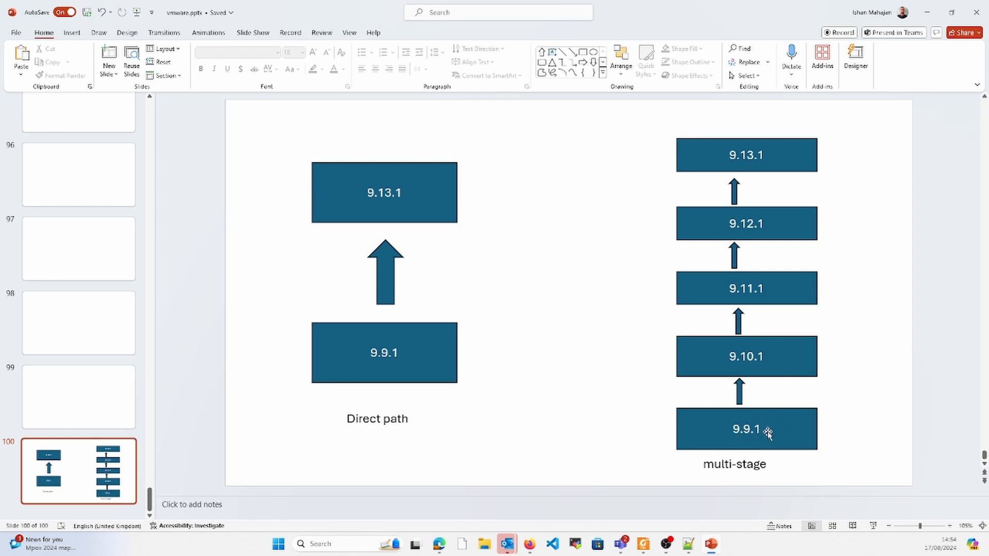
mouse_move(736, 365)
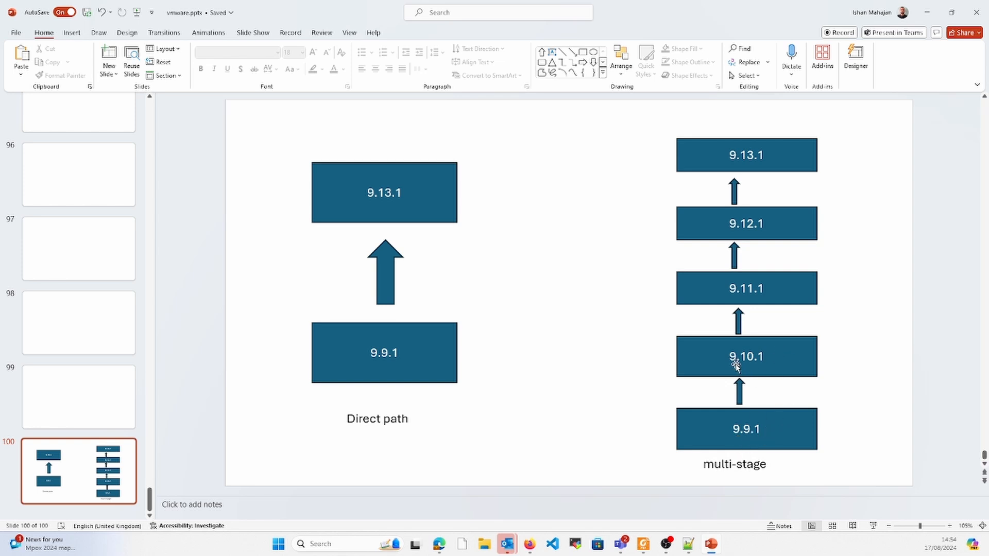
mouse_move(741, 287)
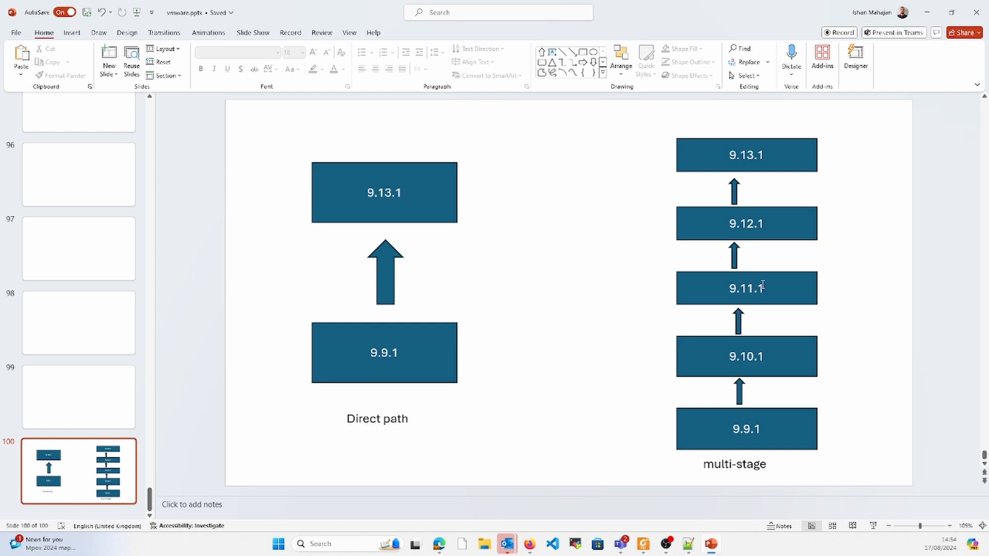
mouse_move(752, 169)
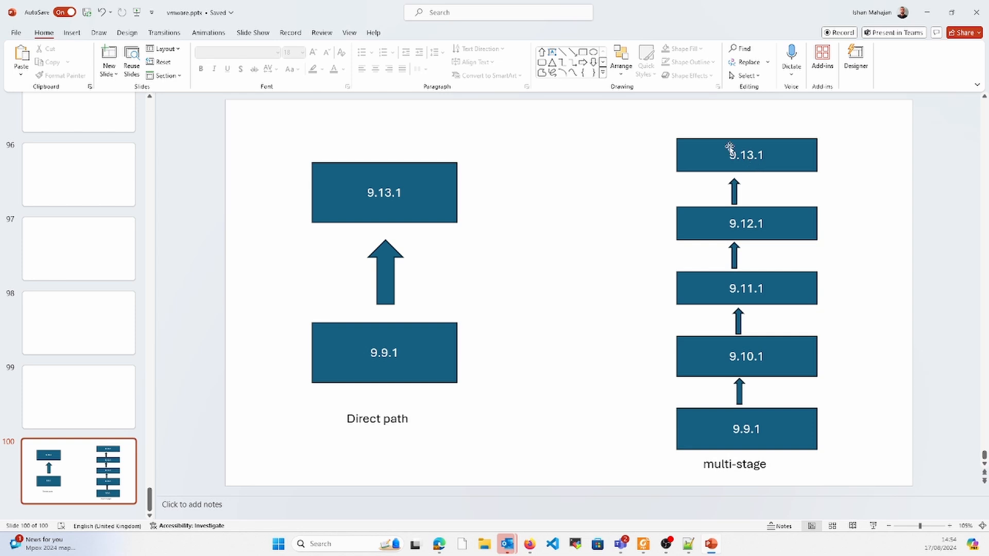
mouse_move(668, 154)
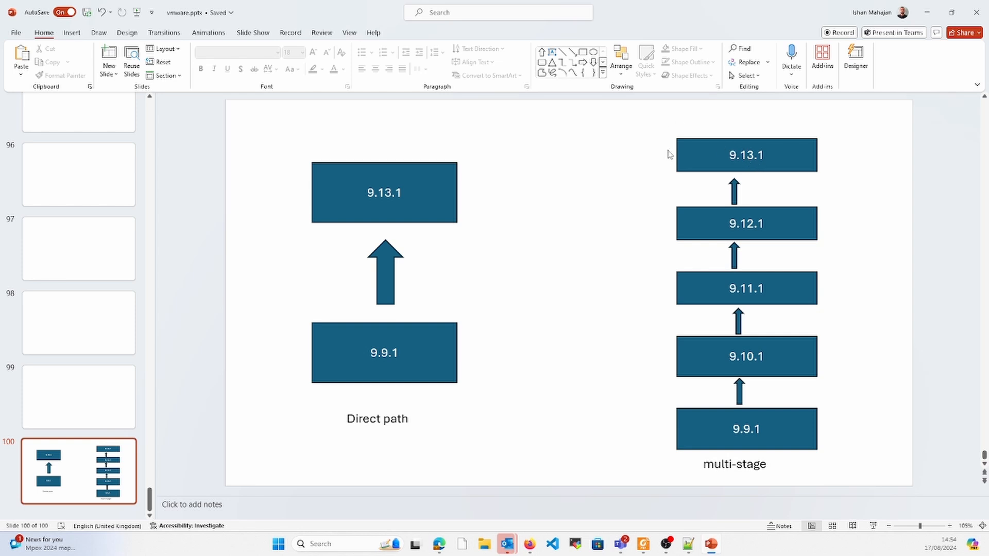
mouse_move(673, 230)
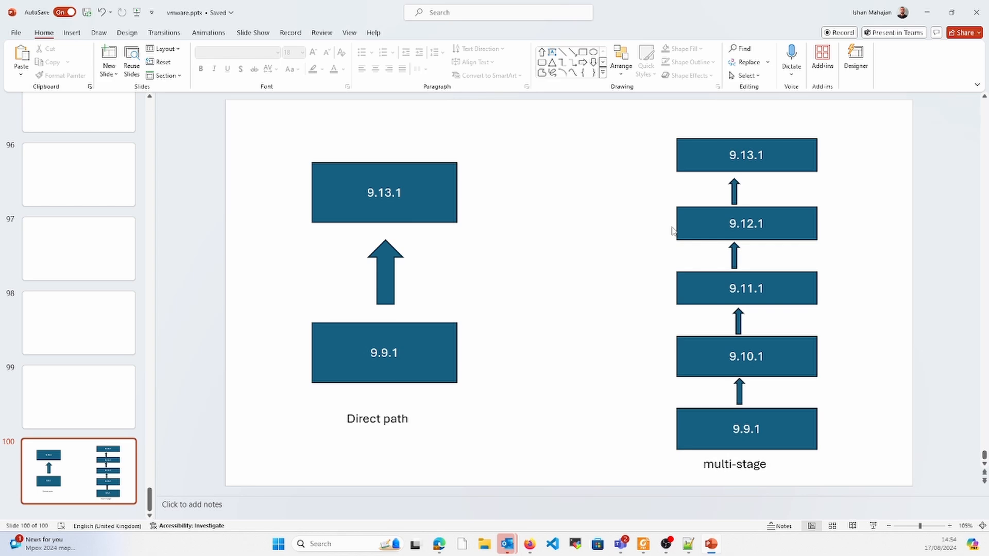
mouse_move(692, 30)
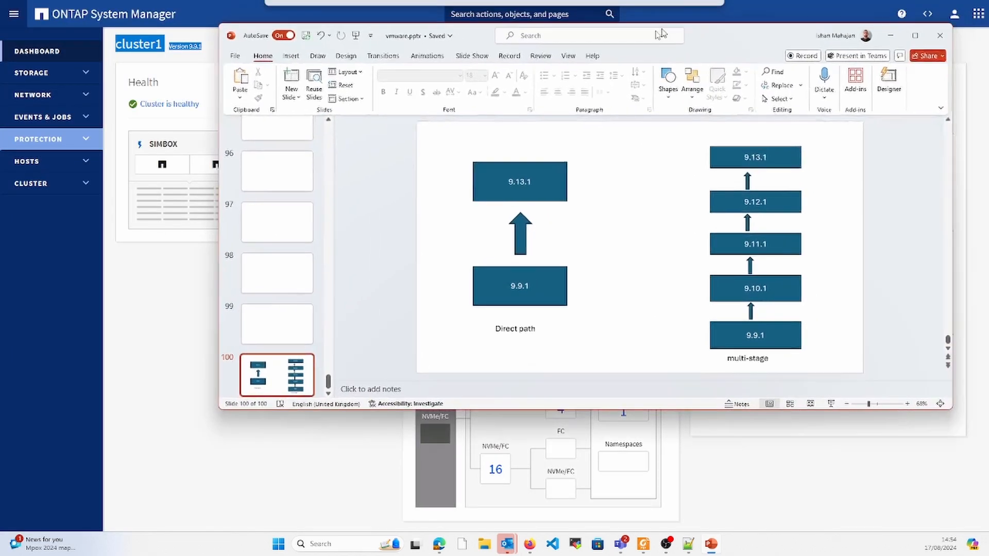
Minimize PowerPoint so the NetApp Docs revert paths page is visible
click(913, 35)
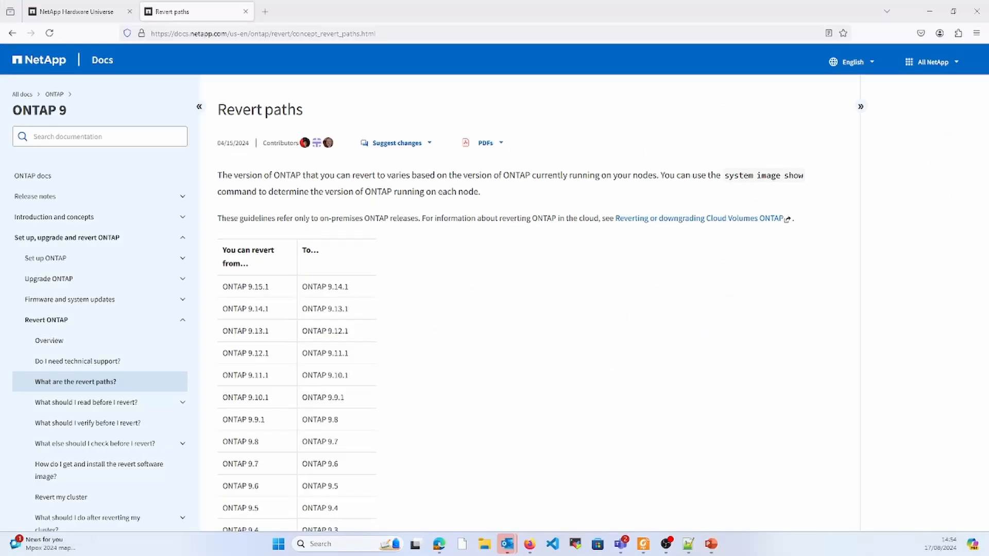
Switch to the Hardware Universe tab and show the Products catalogue of platforms and categories
click(75, 11)
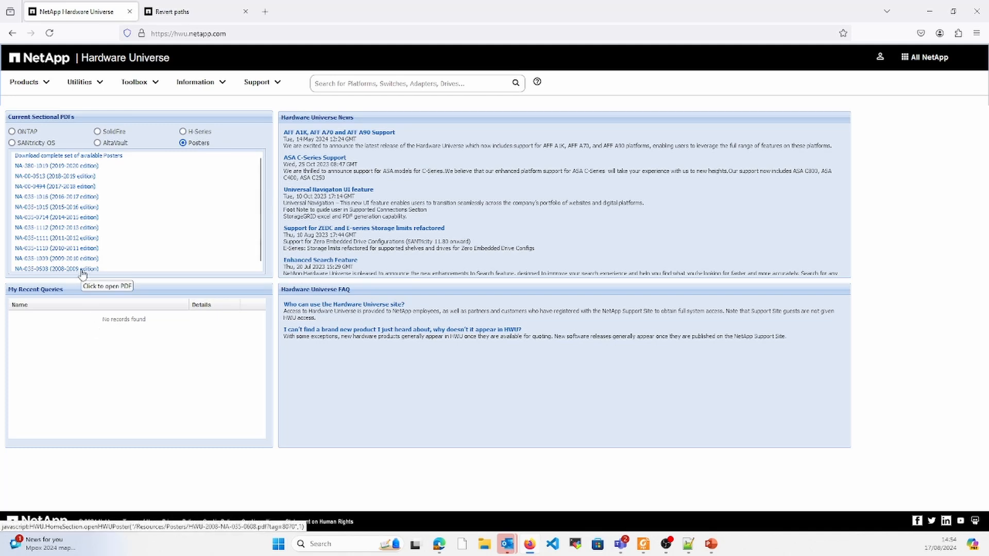
mouse_move(39, 96)
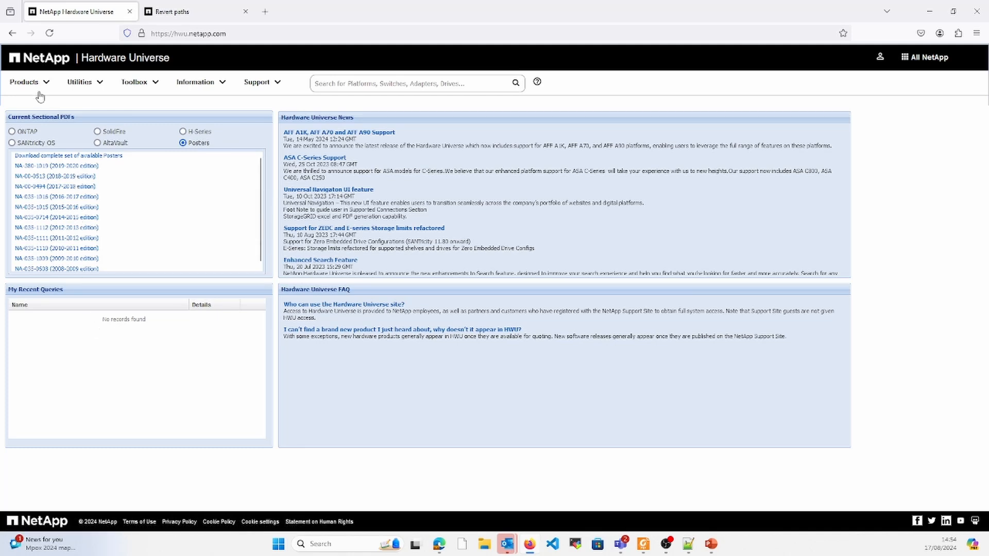
click(189, 33)
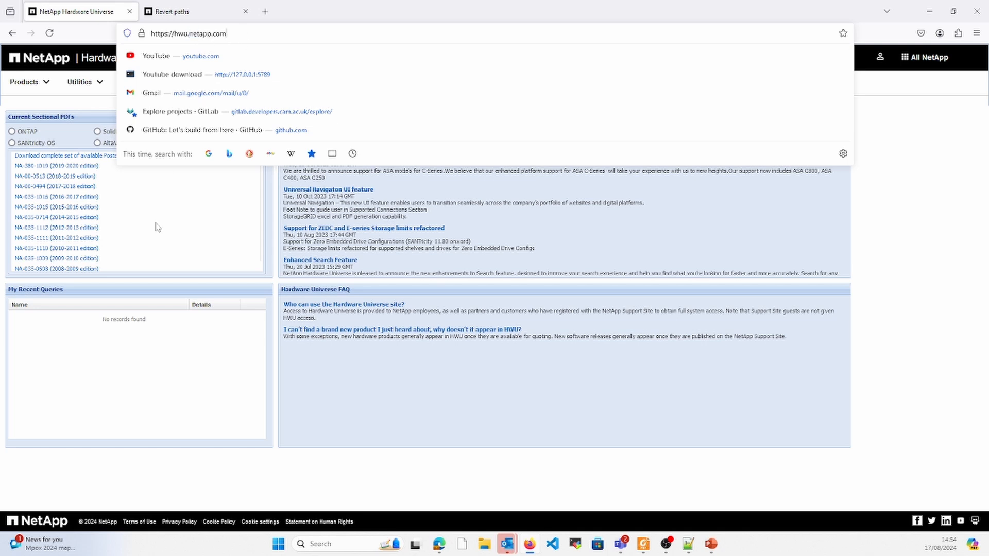
click(25, 82)
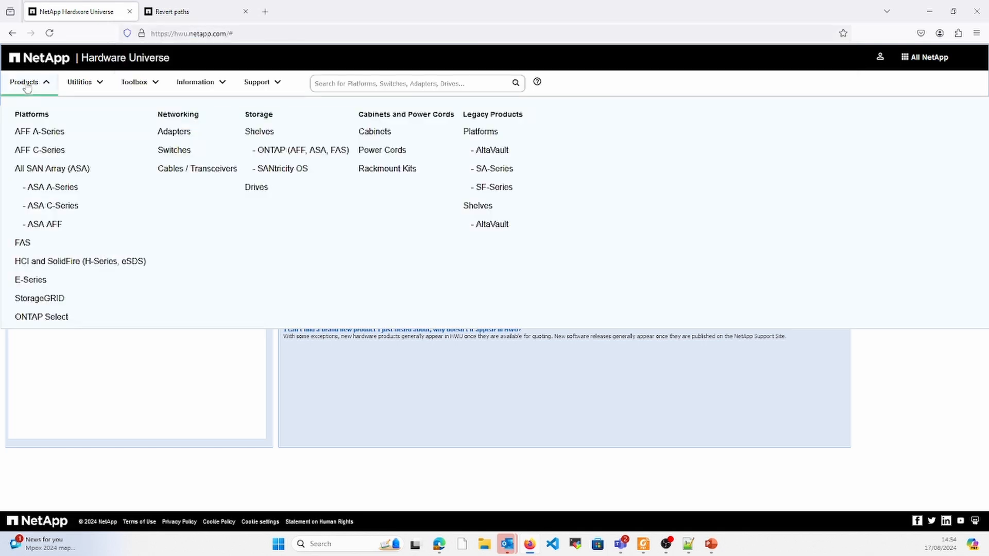
mouse_move(39, 131)
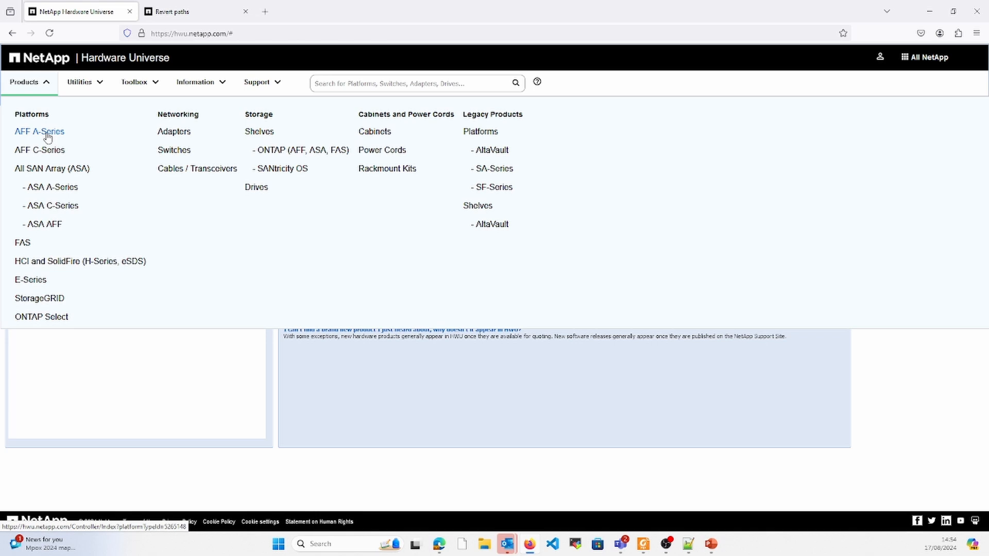
Under AFF A-Series pick AFF A250 4-Node MetroCluster IP with ONTAP 9.13.1 GA and show results
click(39, 132)
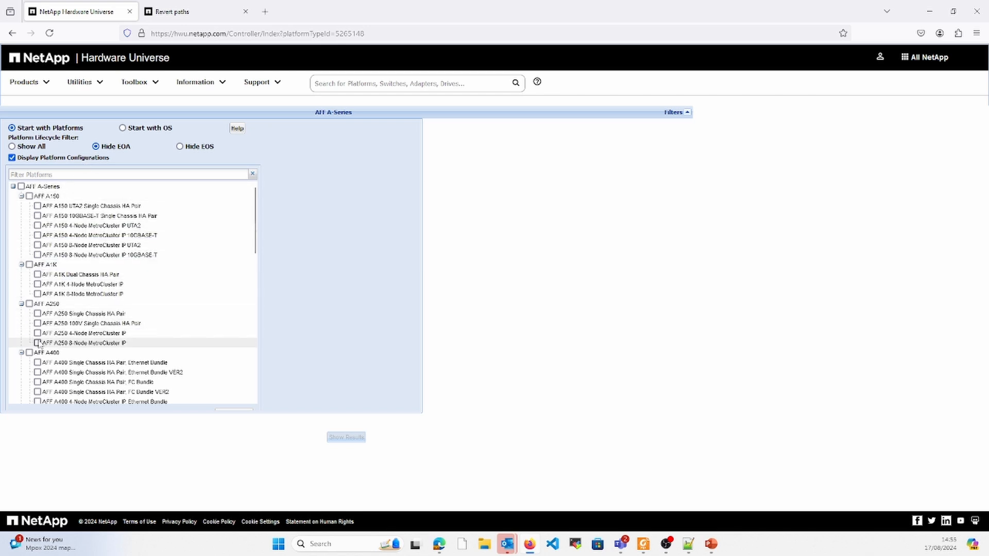
click(37, 332)
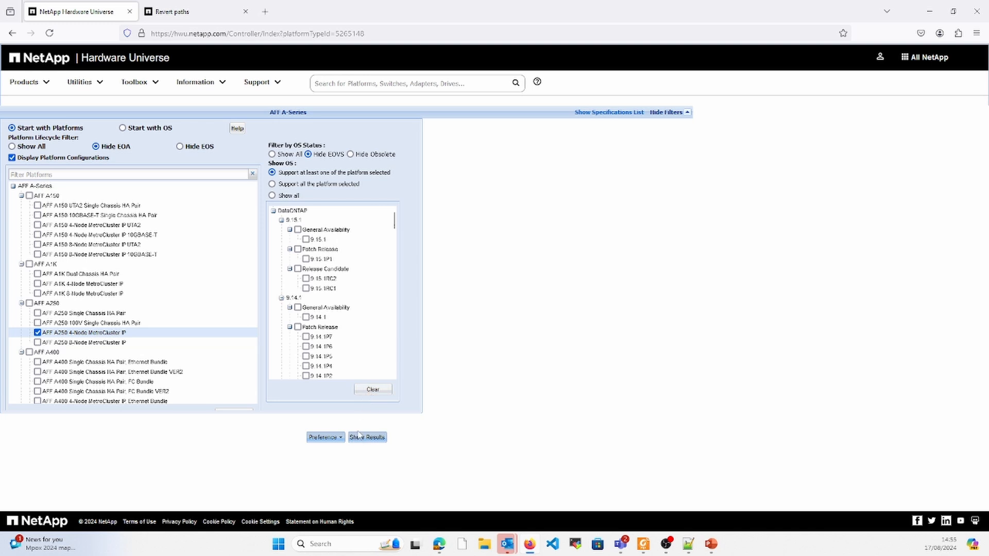
mouse_move(367, 366)
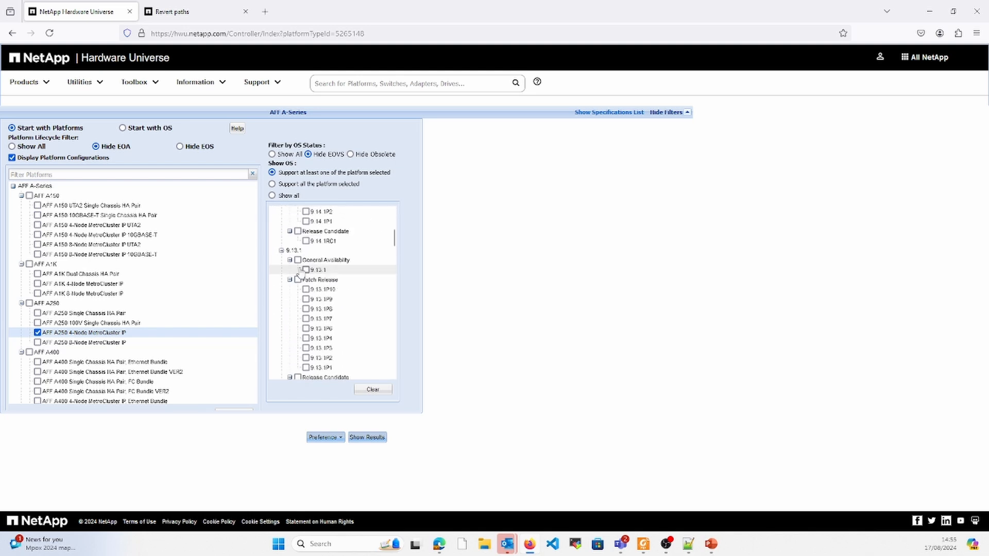
click(306, 270)
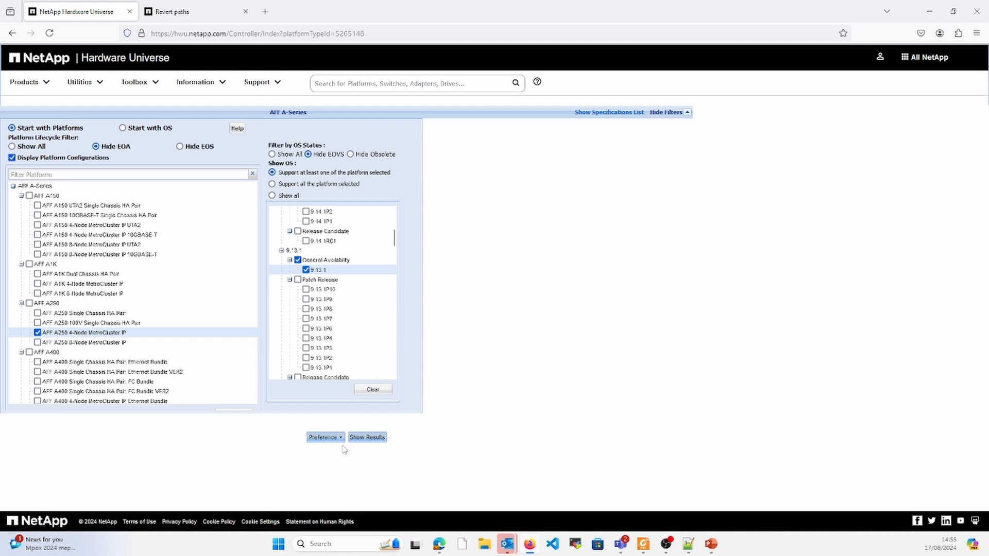
click(366, 437)
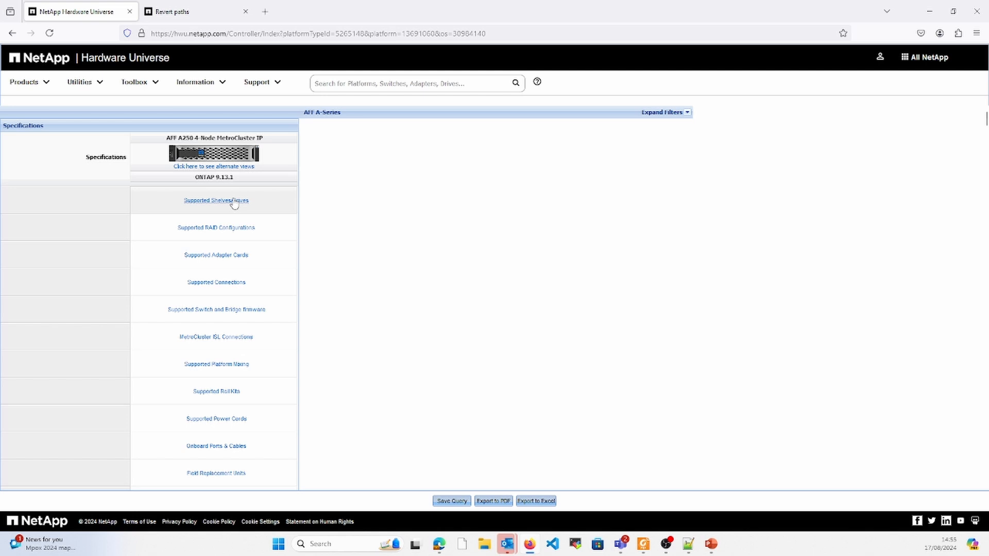
View and dismiss the supported shelves and drives connections, then return to the cluster1 dashboard
click(216, 281)
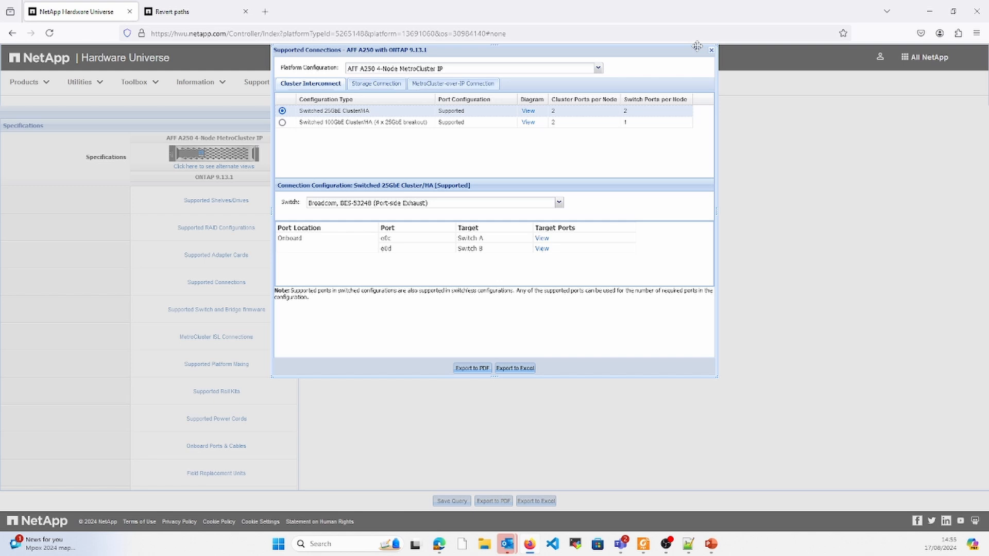
click(711, 50)
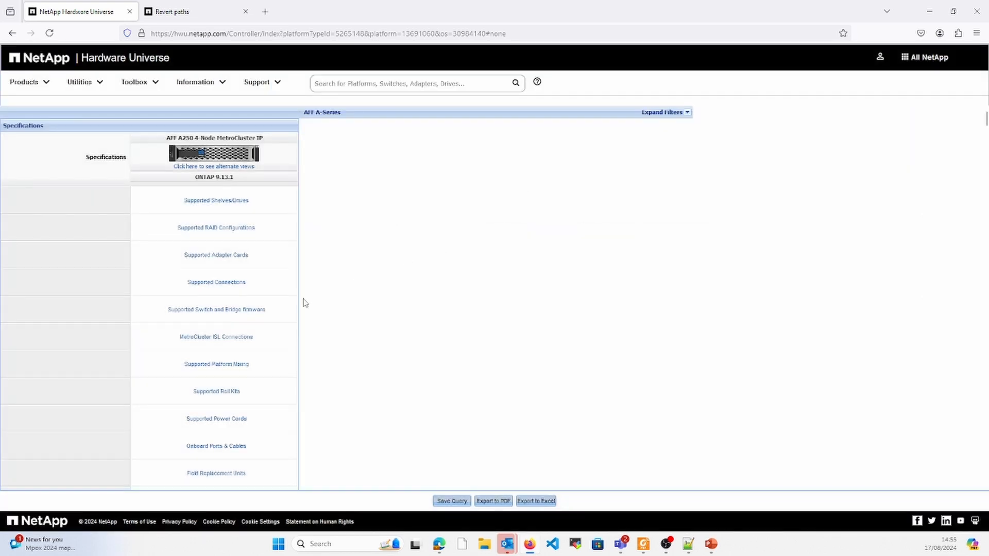
click(493, 501)
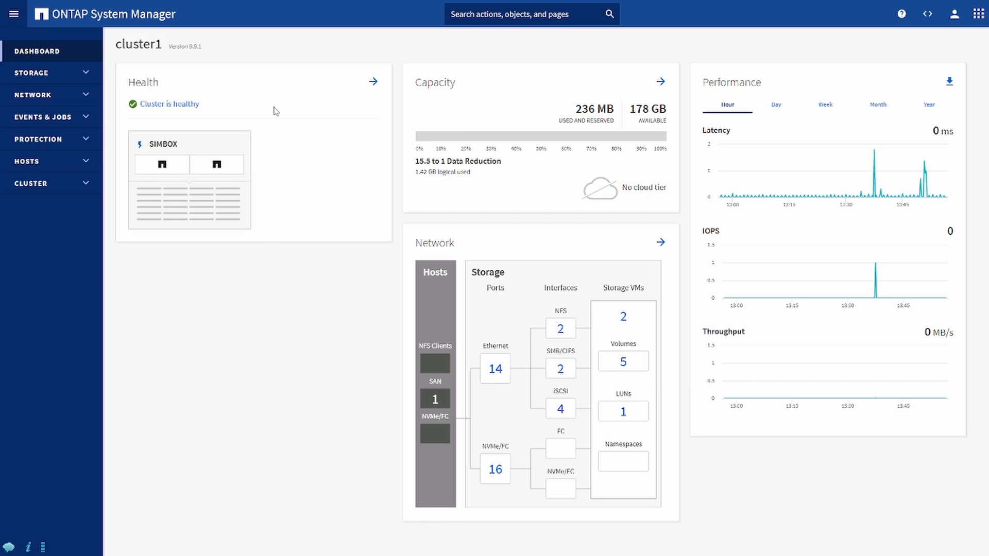
mouse_move(267, 40)
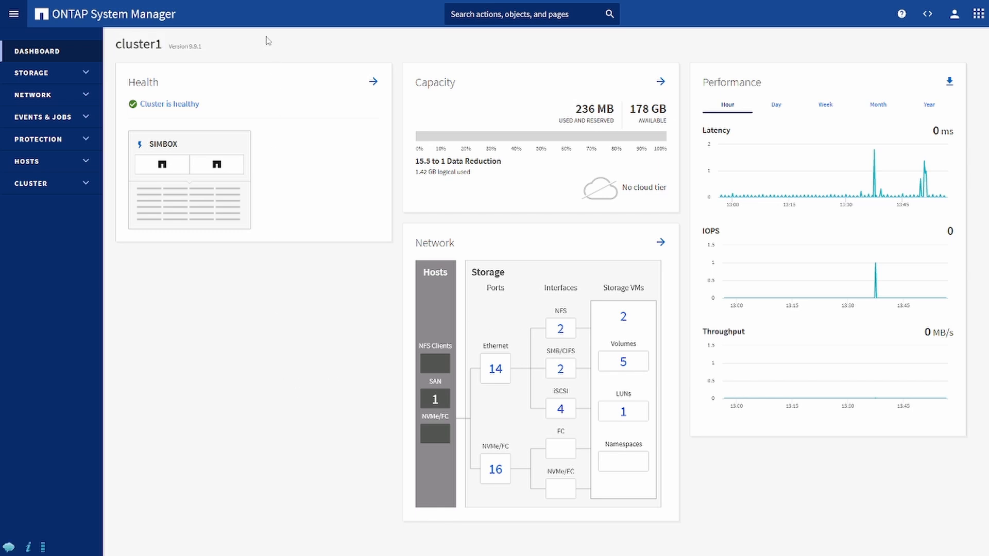
mouse_move(256, 43)
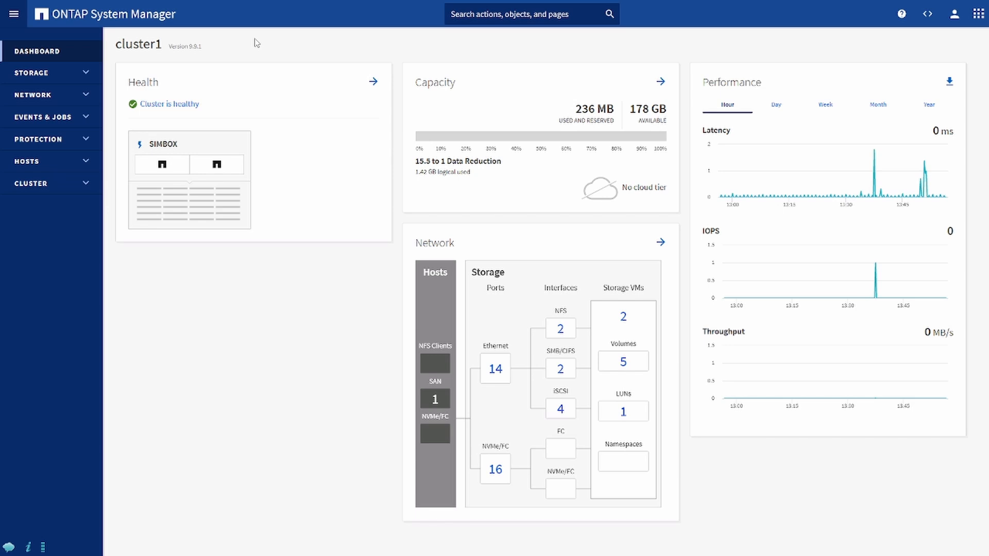
mouse_move(254, 78)
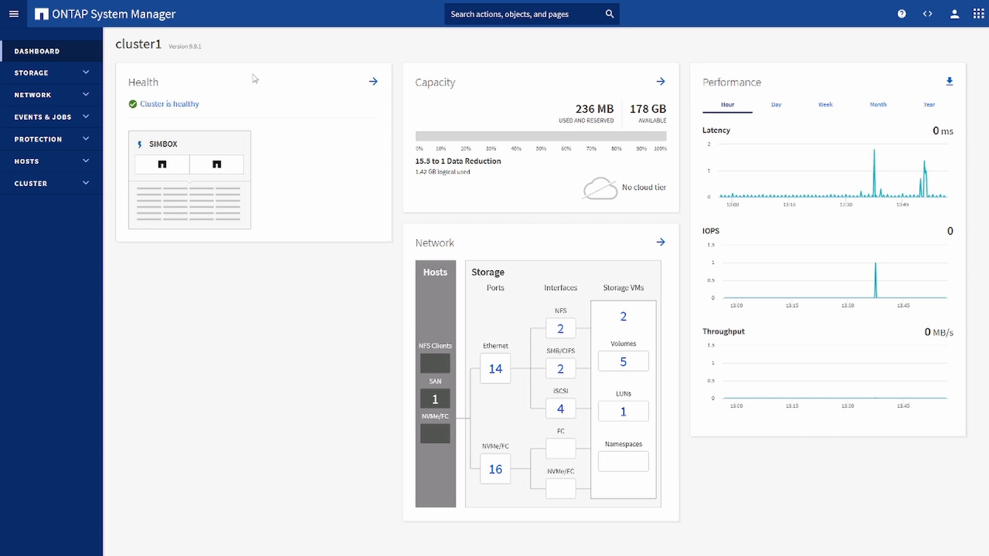
click(31, 73)
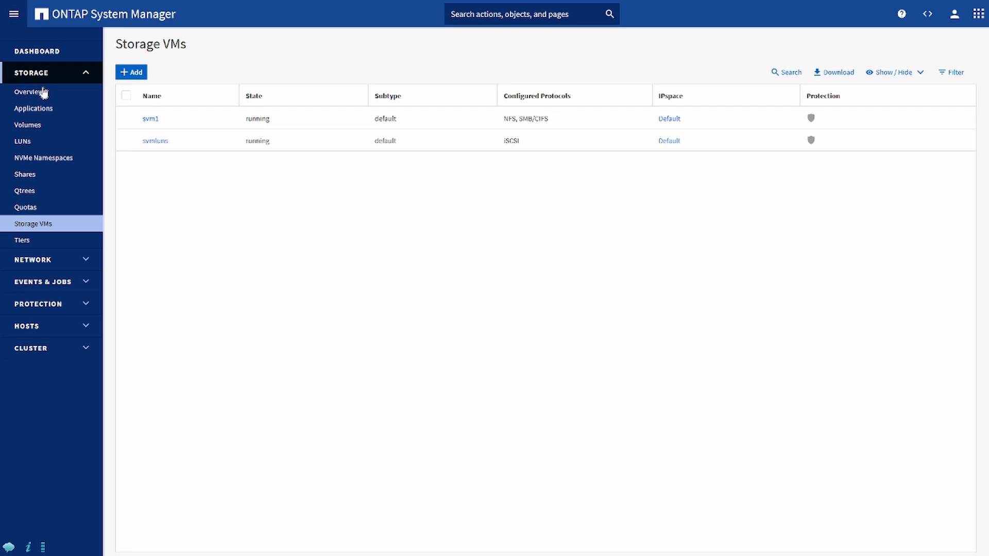
click(29, 92)
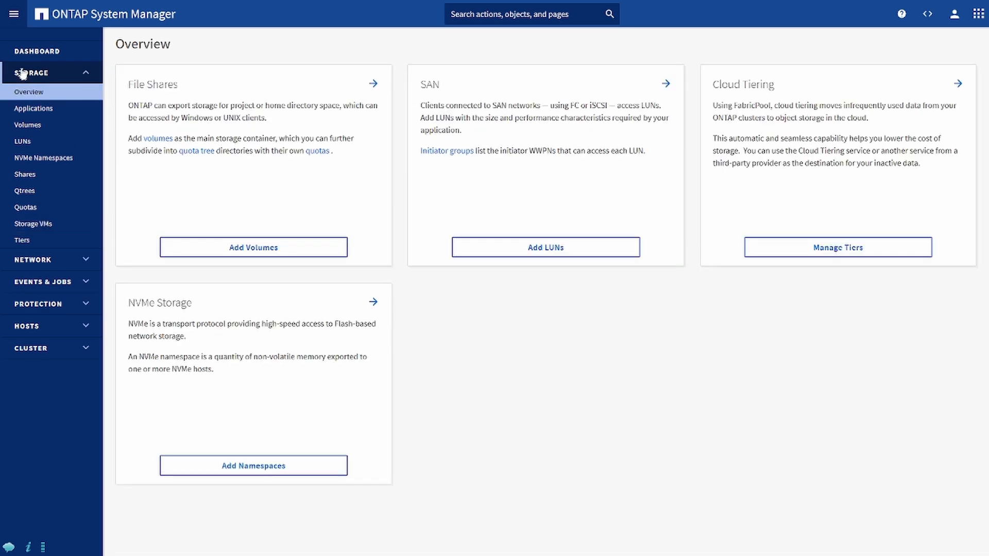
click(37, 51)
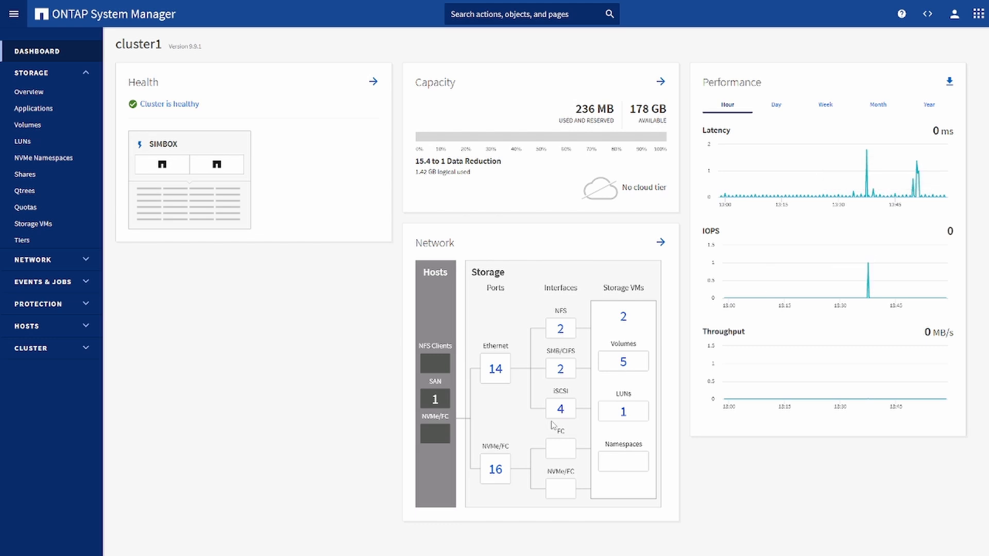
click(8, 546)
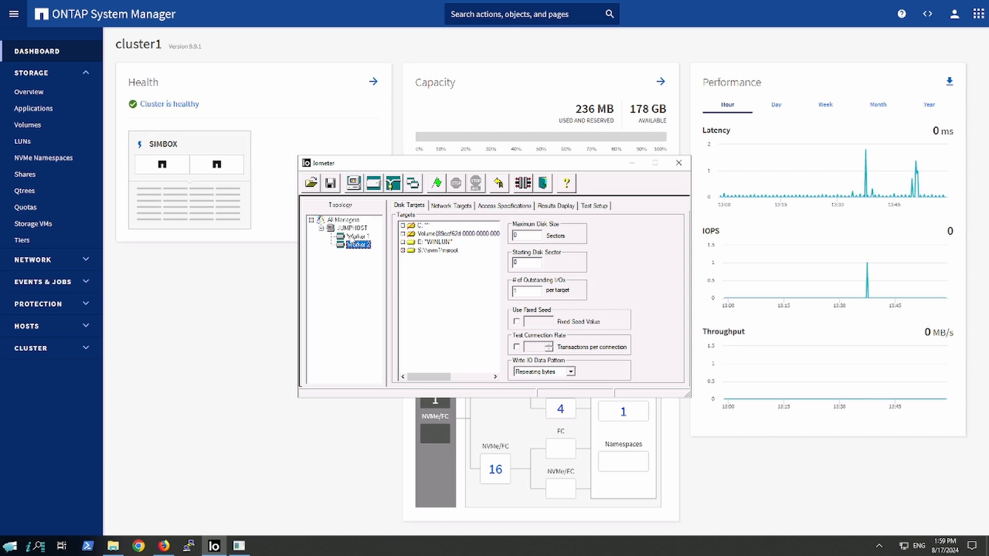
Start the Iometer test on the workers, saving results.csv, and bring the cluster dashboard forward
click(354, 236)
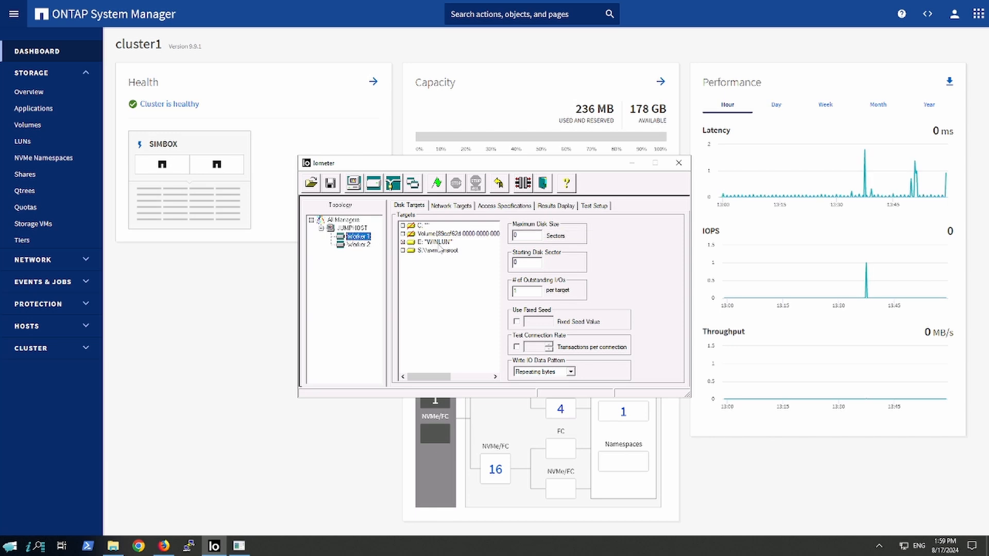
click(354, 245)
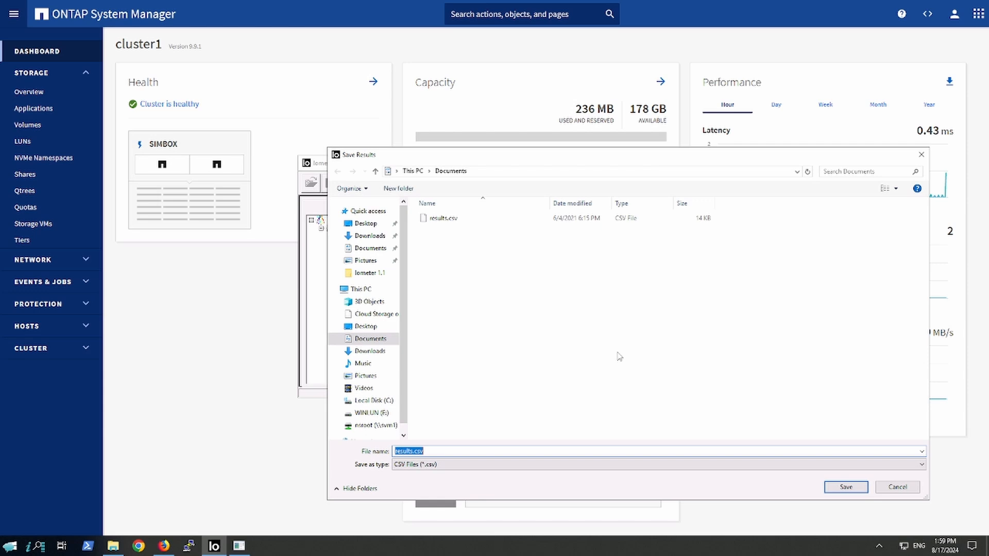
mouse_move(928, 531)
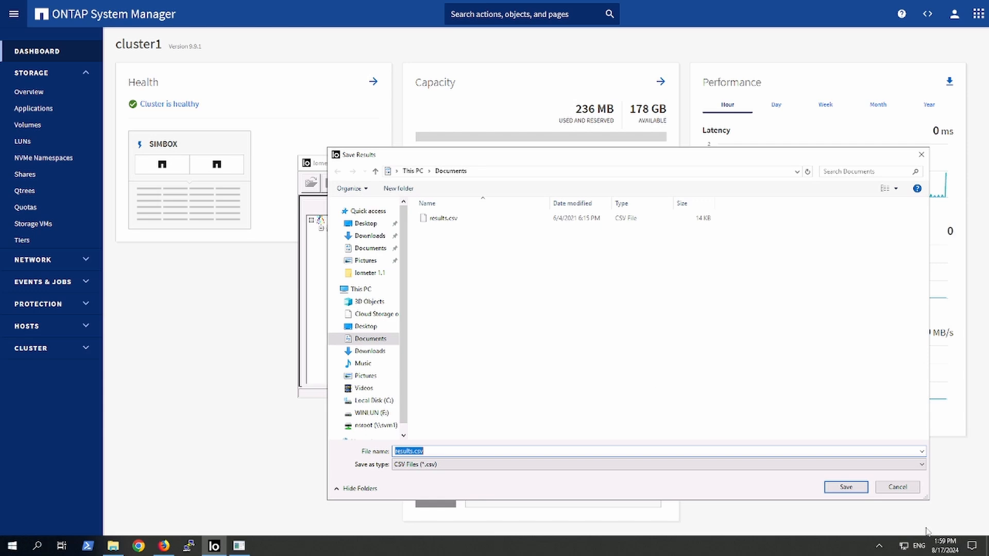
click(845, 487)
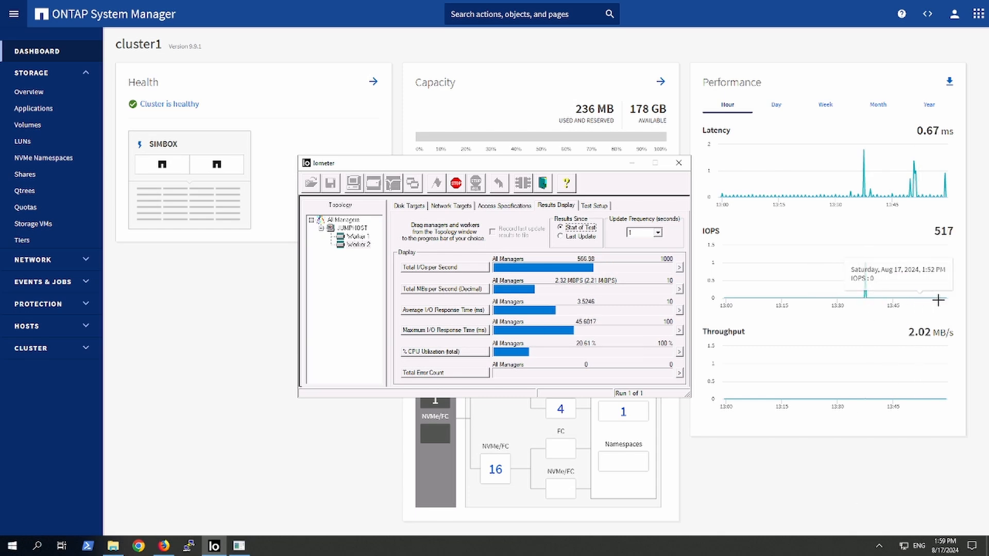
mouse_move(955, 301)
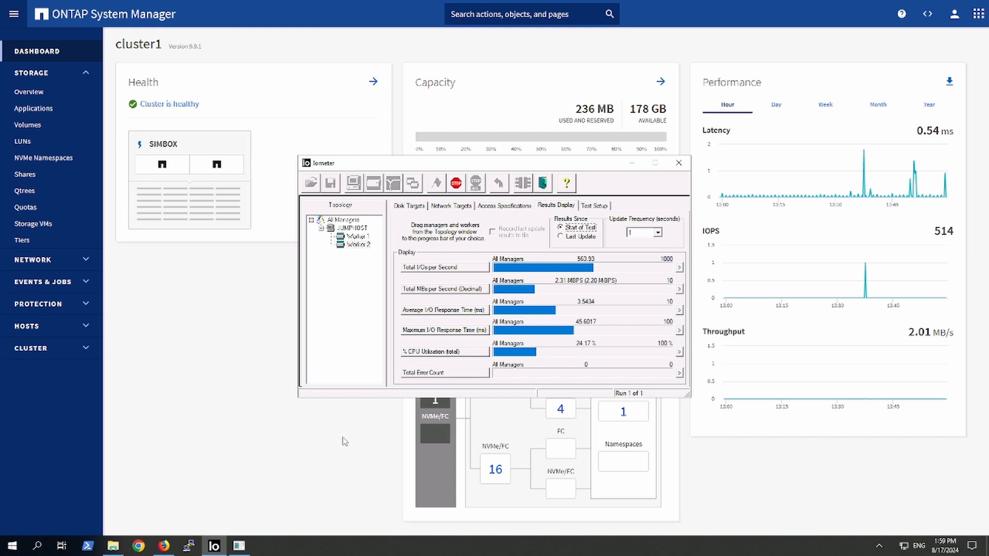
click(679, 163)
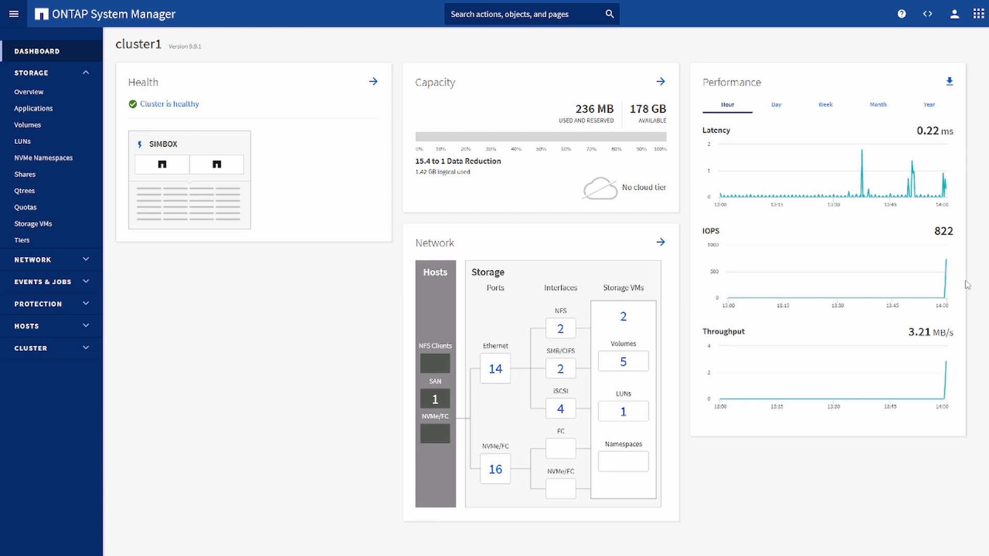
mouse_move(61, 495)
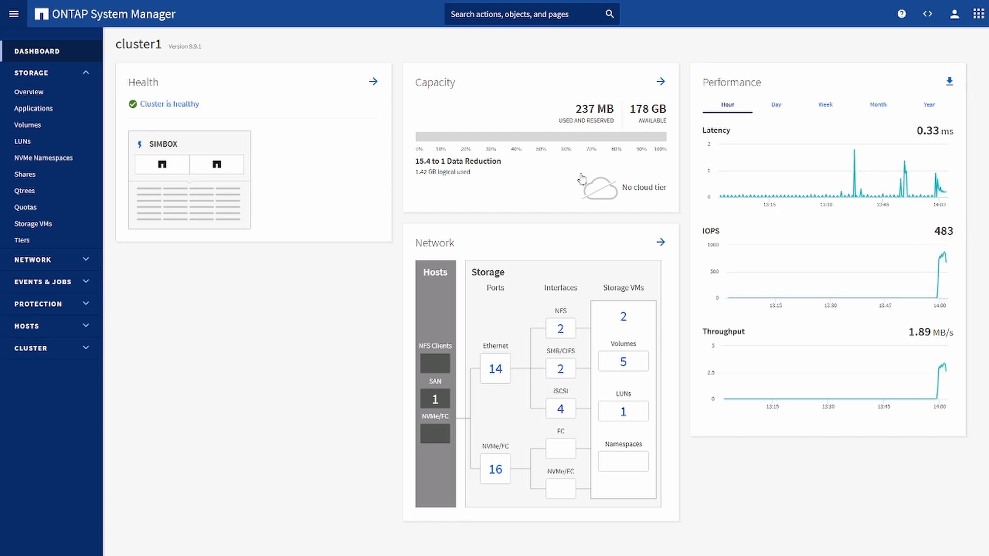
mouse_move(163, 266)
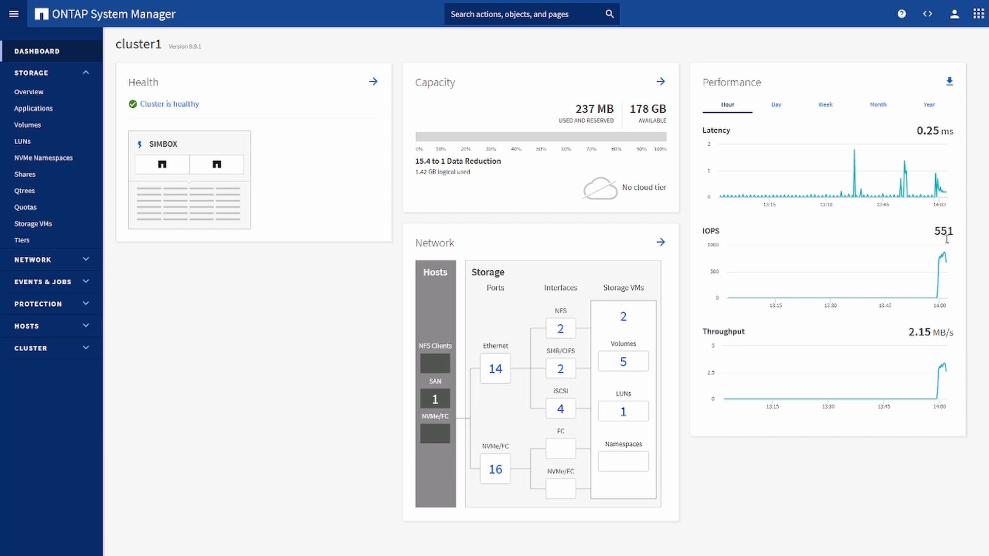
mouse_move(941, 265)
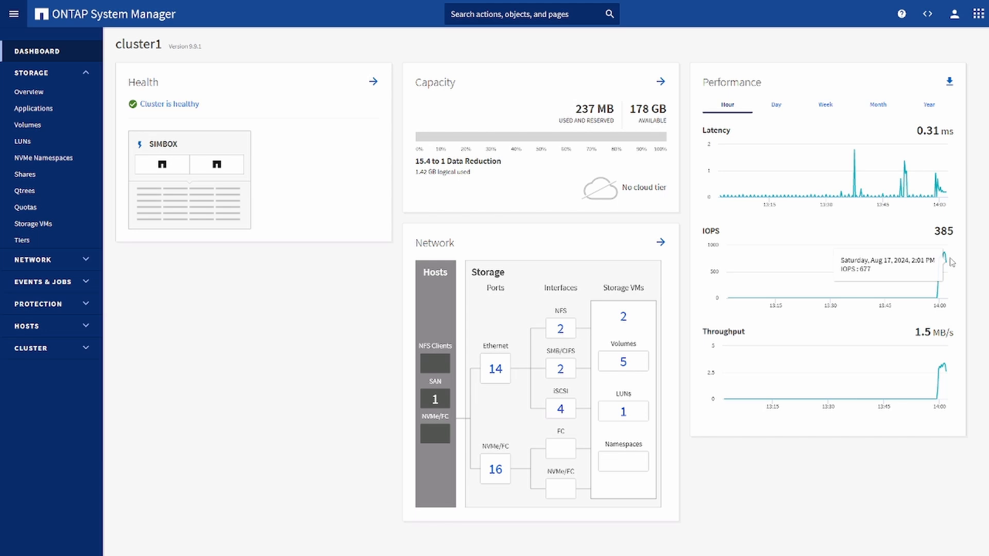
mouse_move(958, 263)
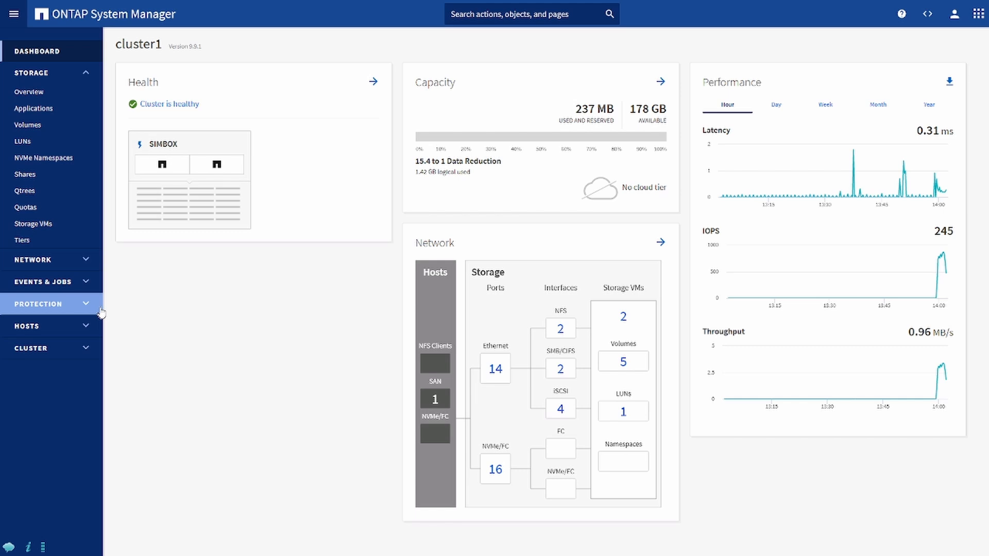
Go to Cluster > Overview and choose More > ONTAP Update for cluster1
click(38, 303)
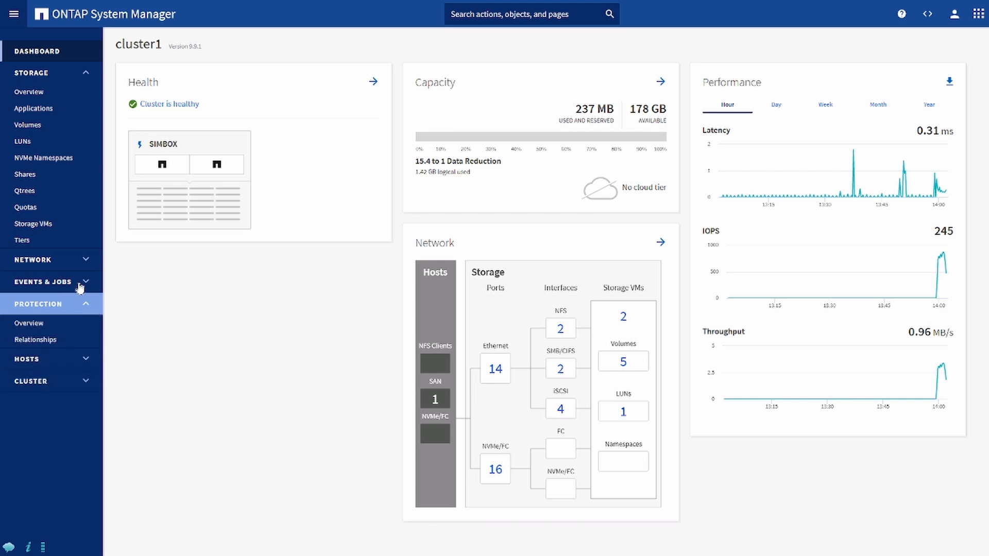
click(30, 382)
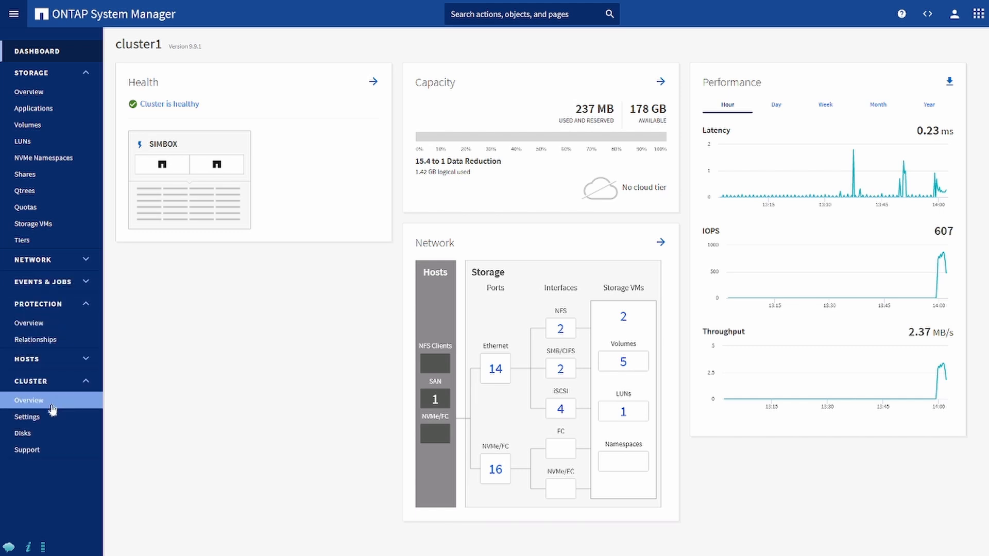
click(29, 400)
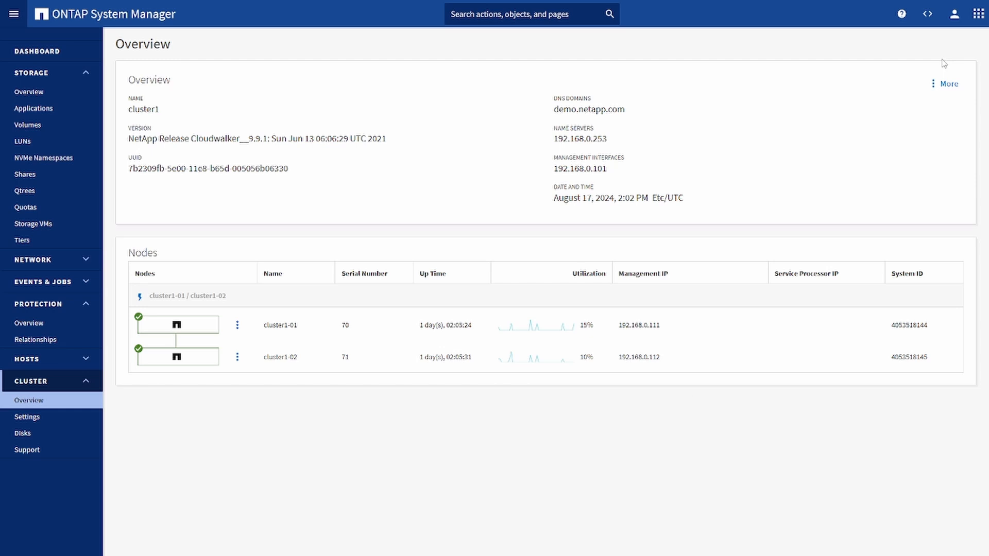
click(946, 83)
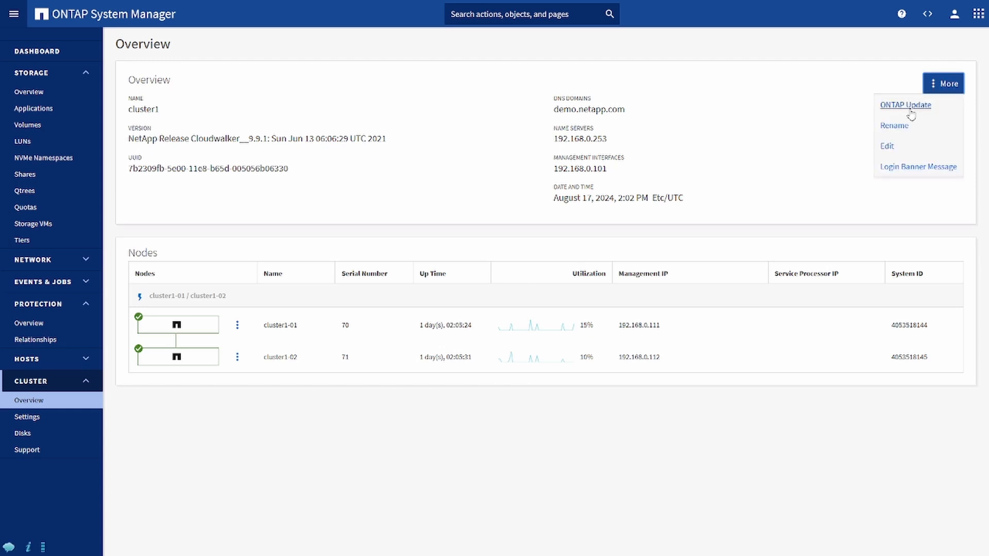
click(905, 105)
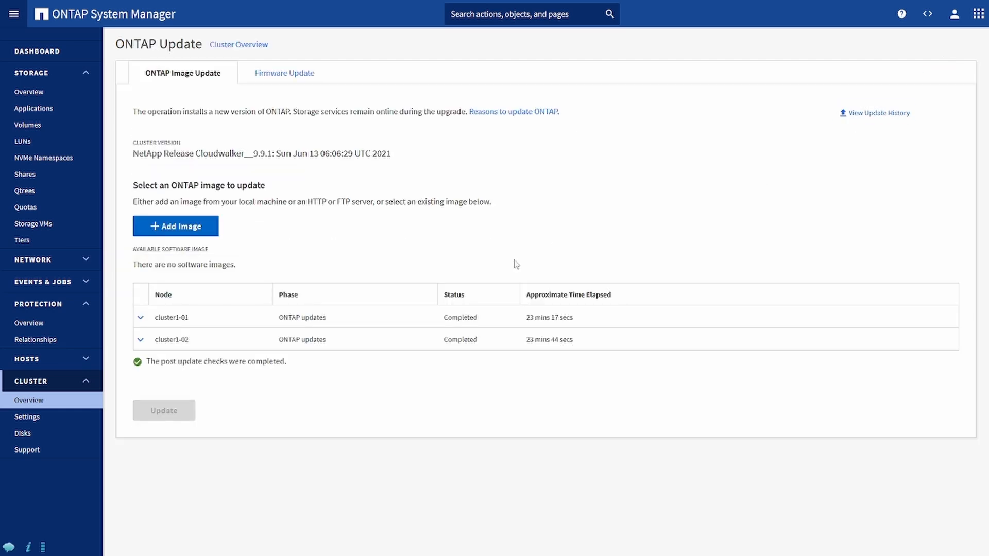
mouse_move(213, 231)
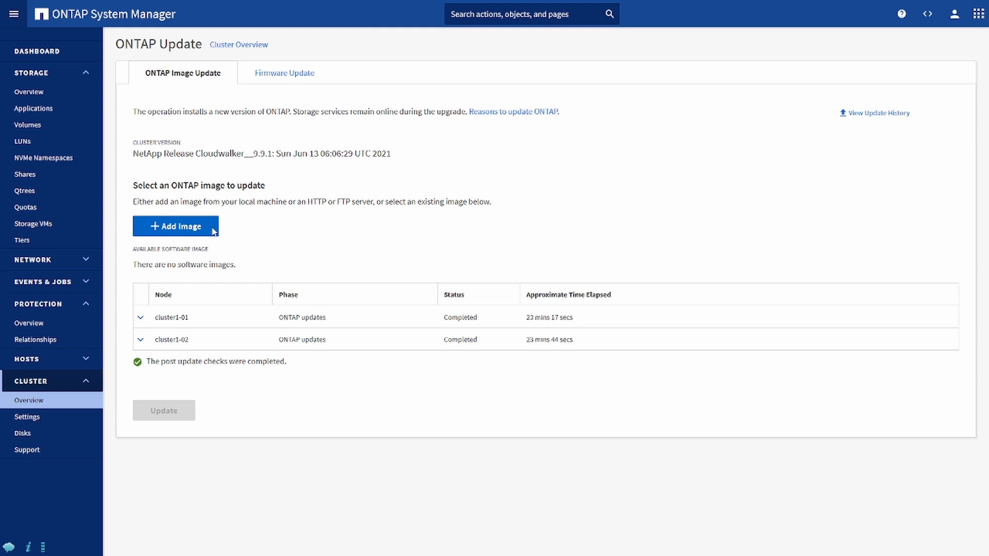
Add an ONTAP software image from the local client via Add Image
click(175, 225)
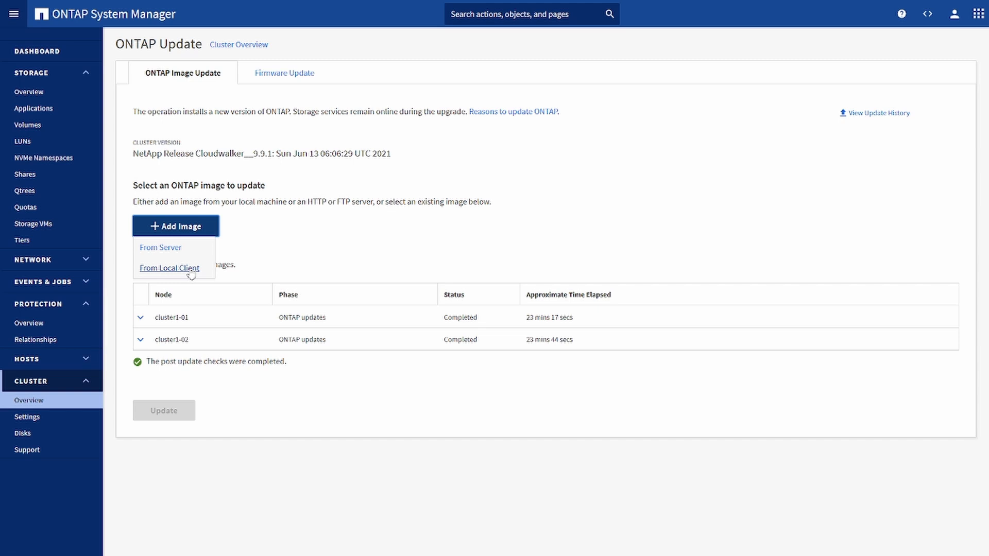
click(169, 267)
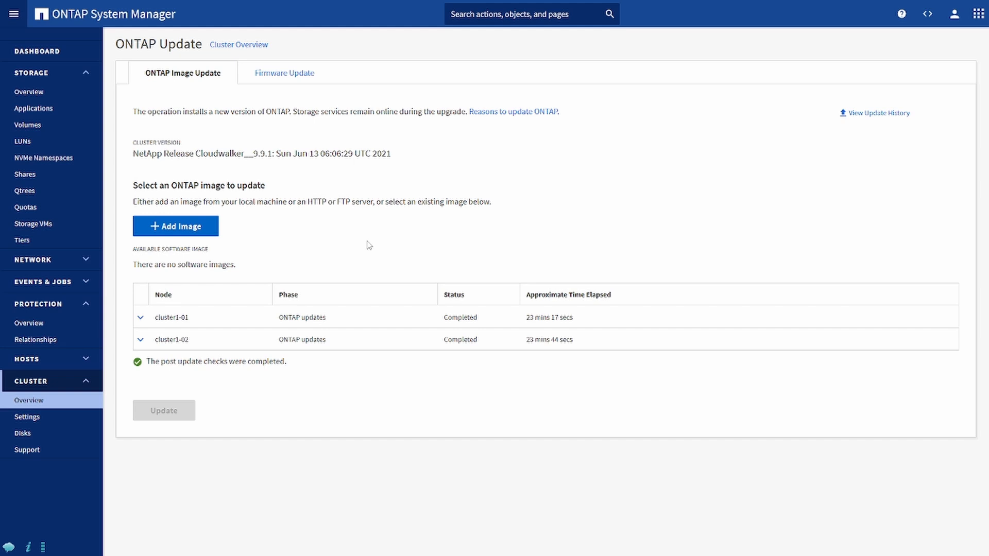
click(175, 225)
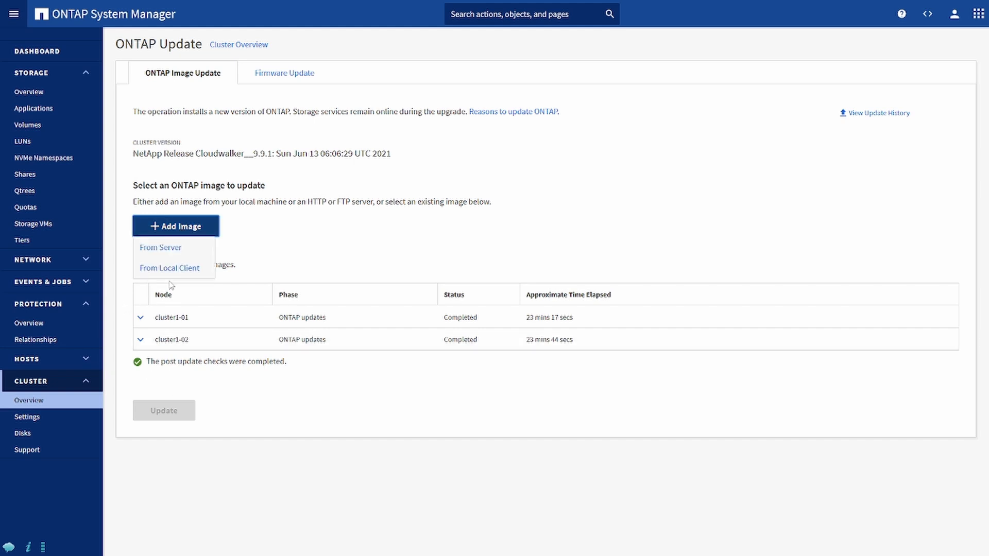
click(160, 247)
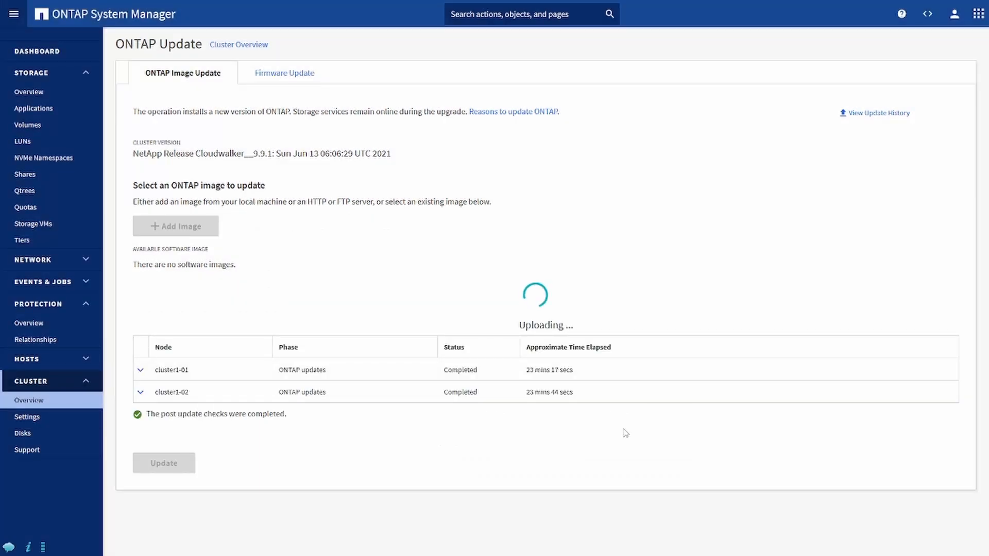
mouse_move(567, 398)
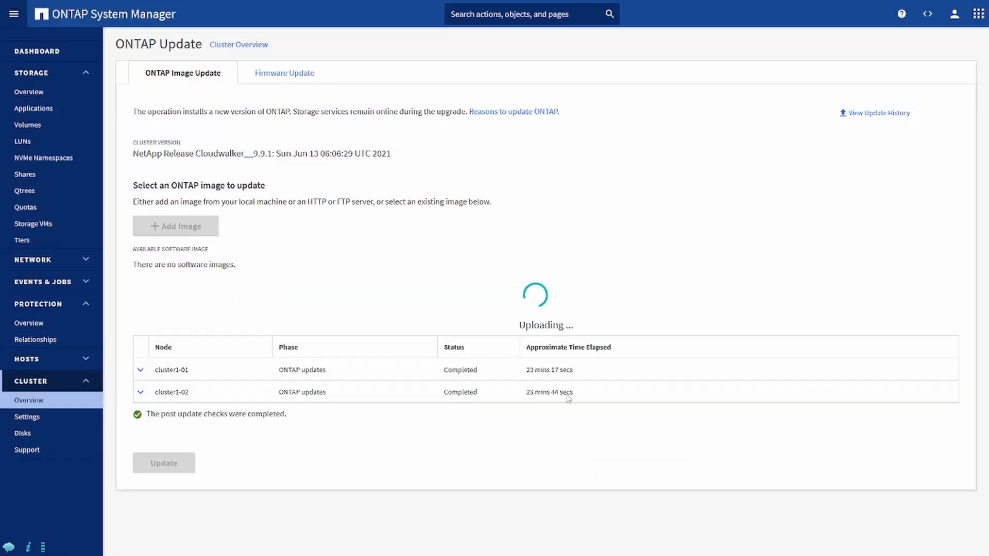
mouse_move(475, 443)
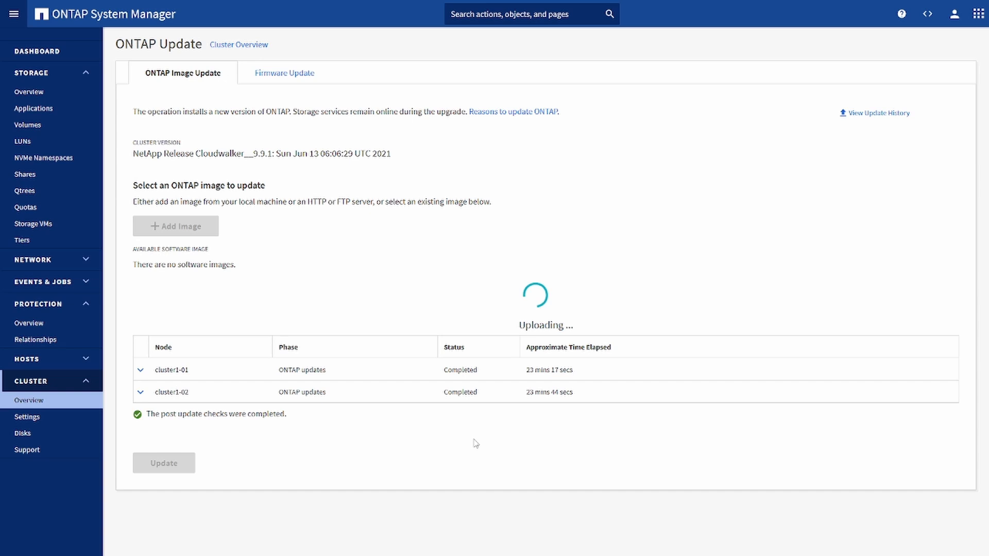
mouse_move(397, 245)
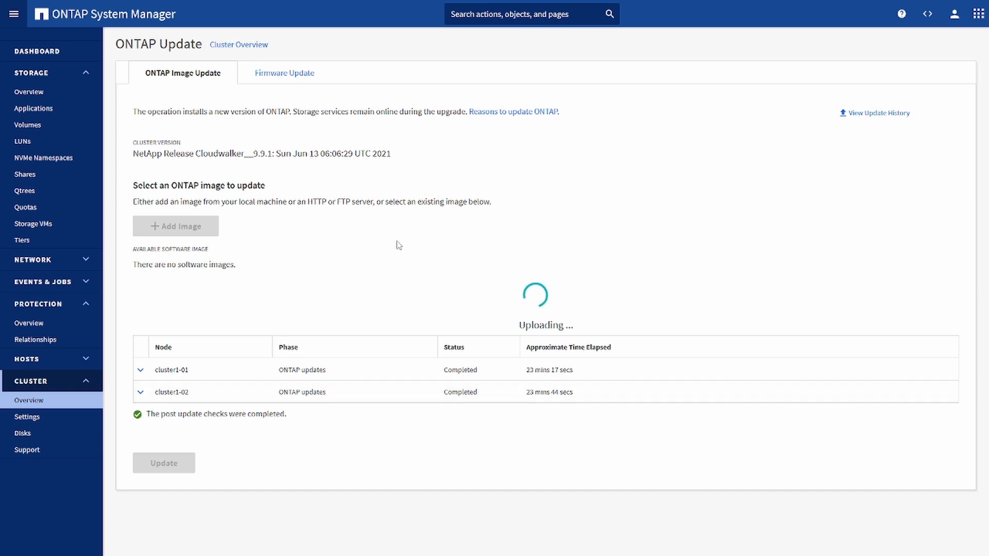
Highlight the image sources note and expand cluster1-01 and cluster1-02 previous update subtasks
drag(283, 201, 391, 202)
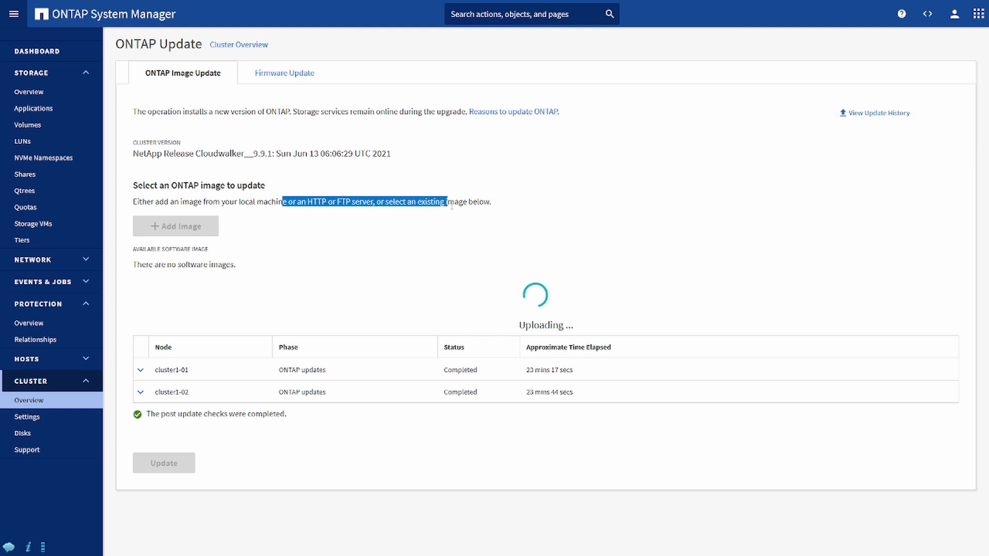
mouse_move(535, 169)
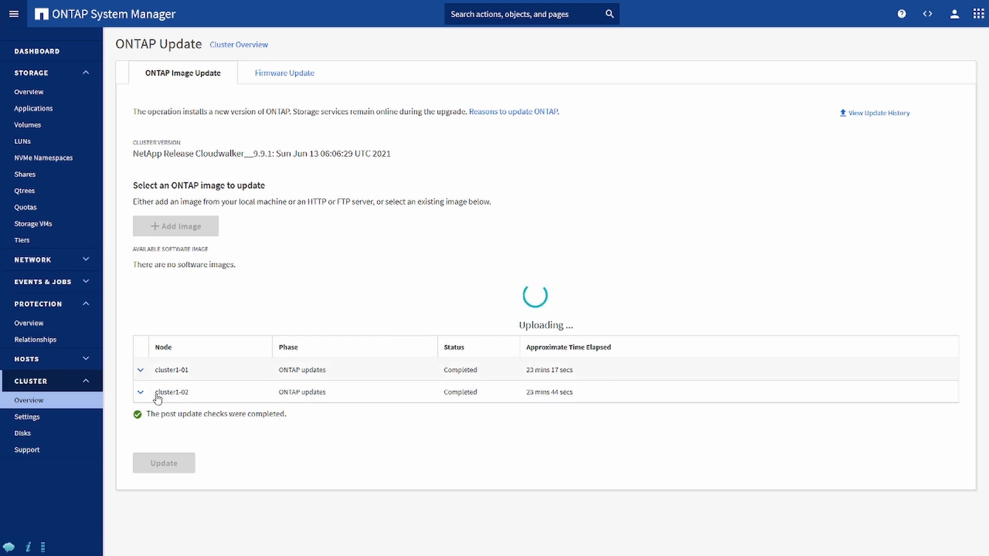
click(140, 370)
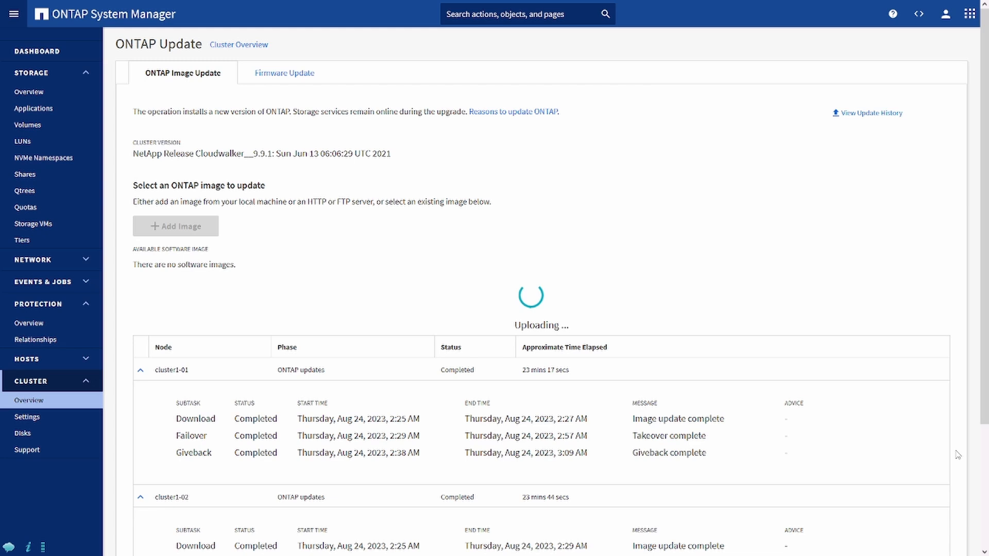
scroll(down, 3)
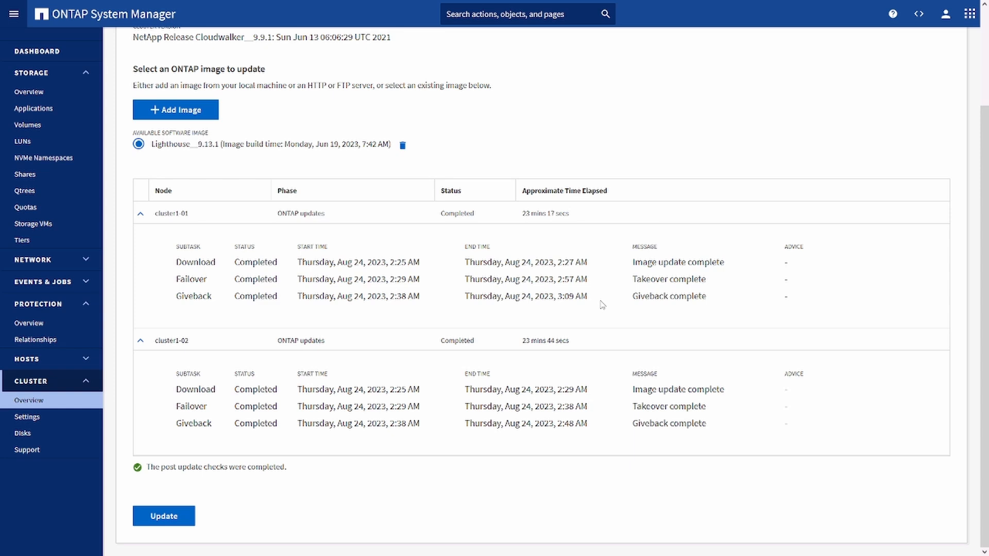
mouse_move(776, 303)
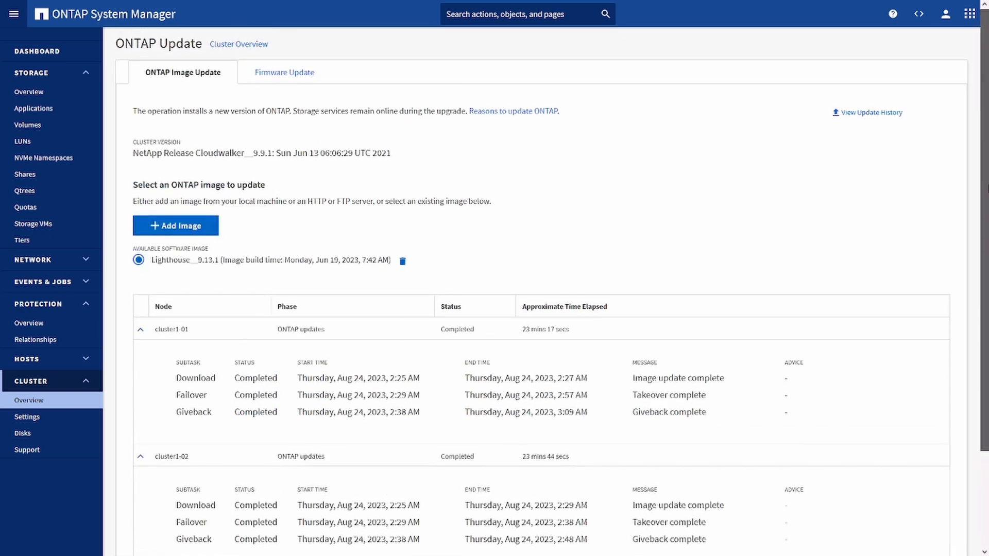
Scroll down past the Lighthouse__9.13.1 image option to the Update button
scroll(down, 3)
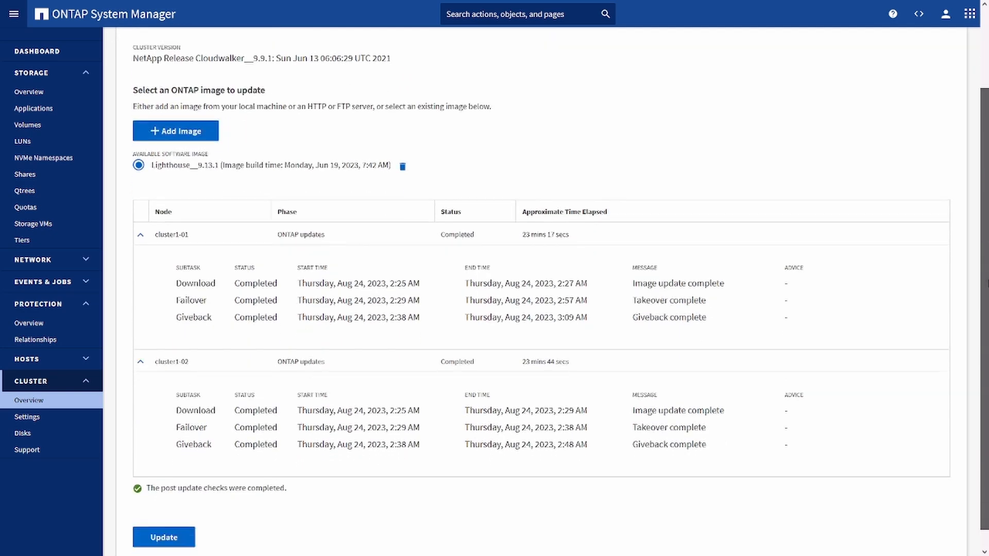
scroll(down, 3)
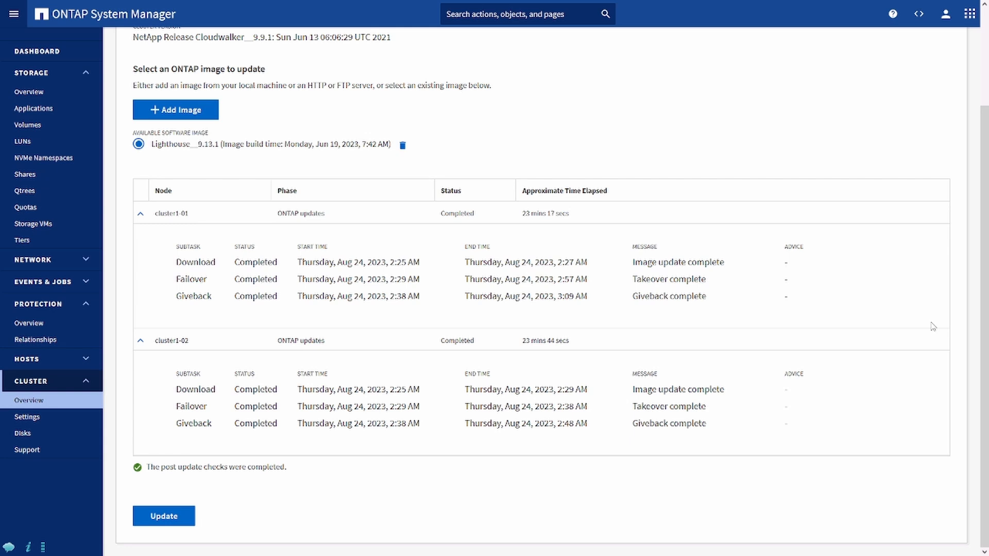
mouse_move(548, 451)
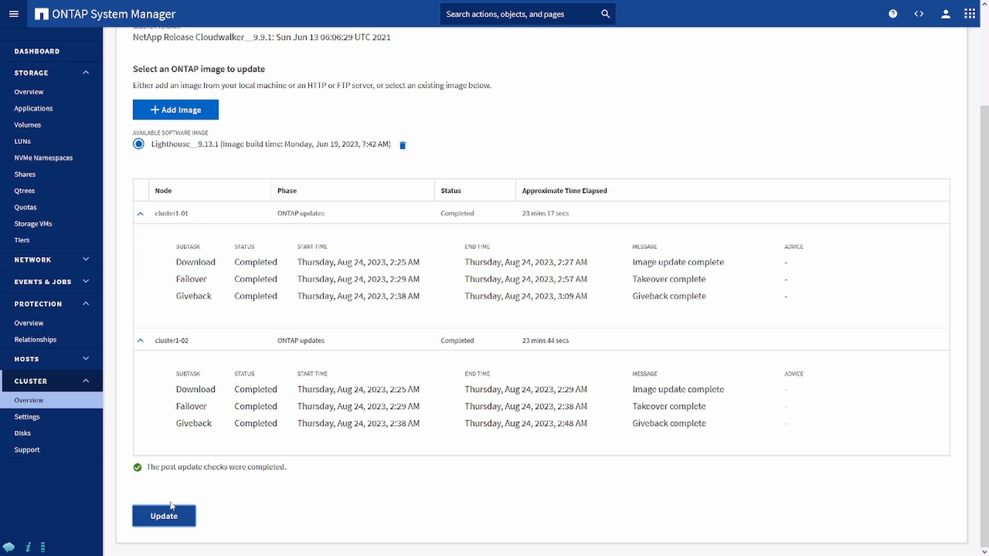
Run Update to validate the cluster upgrade to Lighthouse__9.13.1 and review the warnings
click(164, 516)
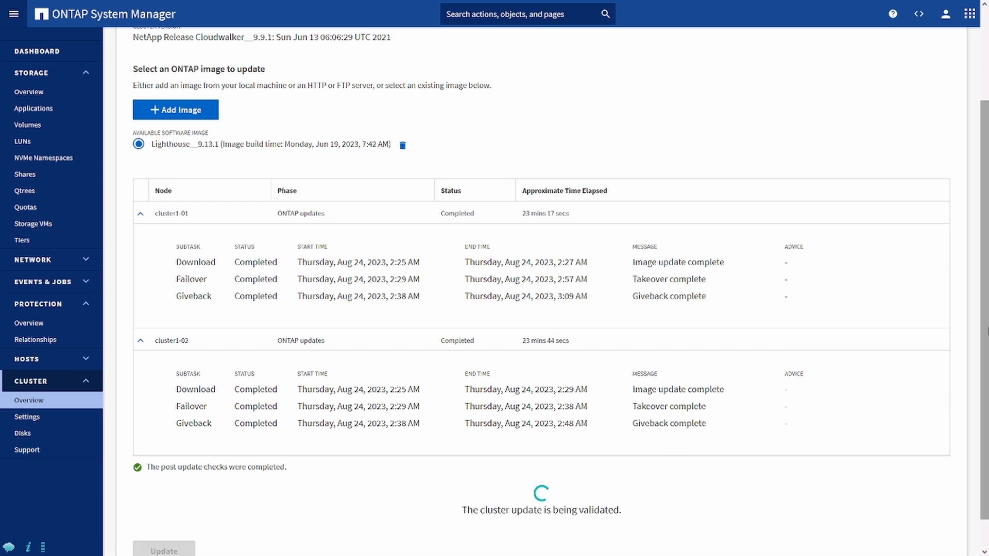
scroll(down, 3)
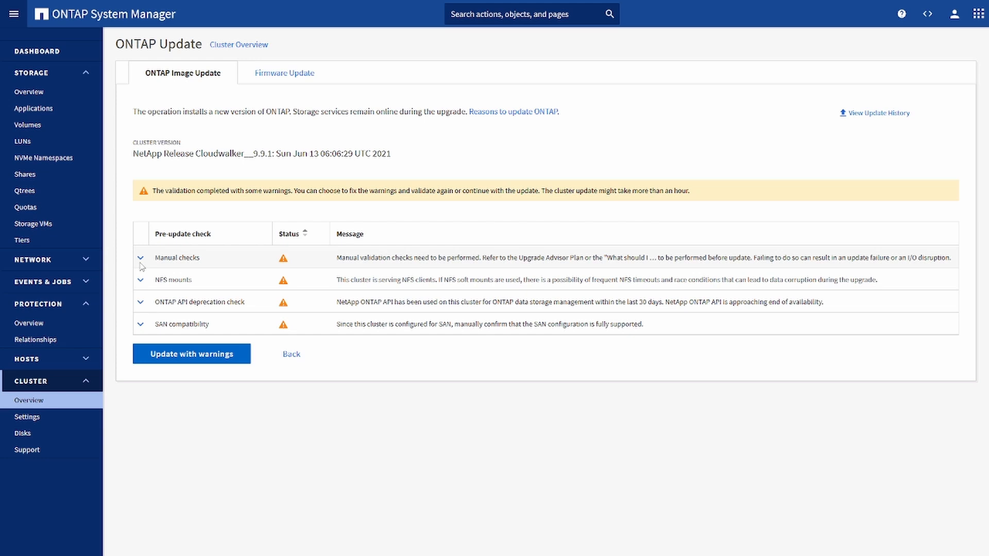
Expand the Manual checks warning and highlight the NFS mounts and NFS clients advice text
click(141, 258)
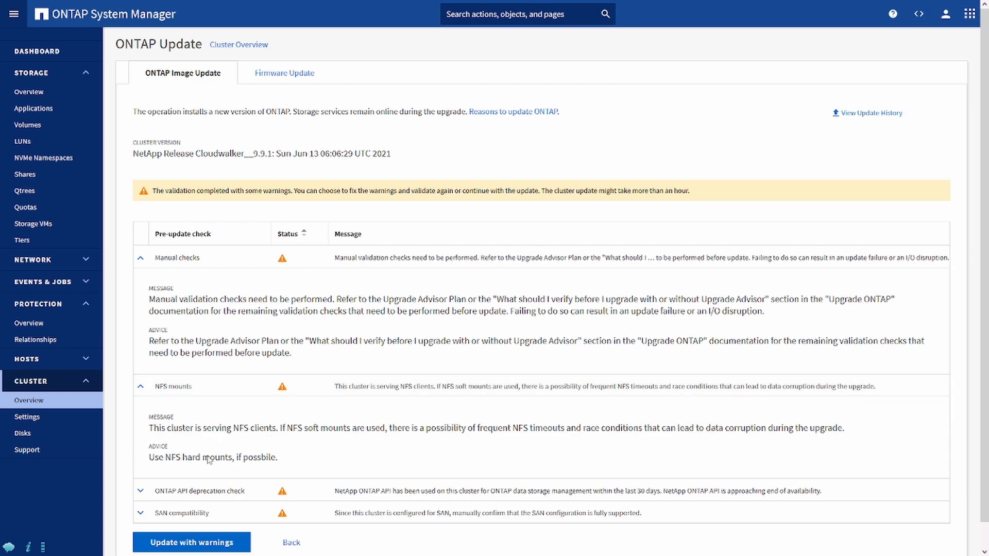
mouse_move(194, 436)
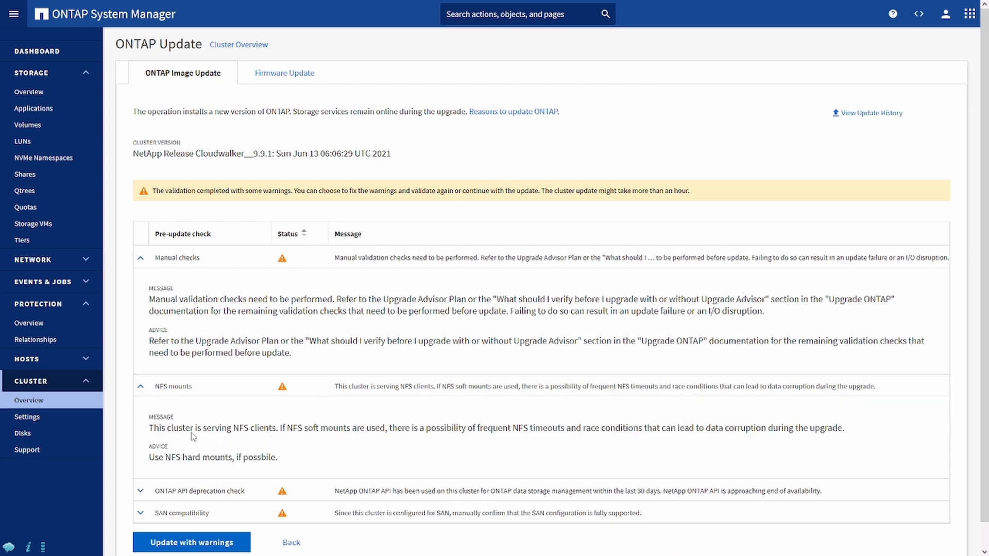
drag(194, 428, 301, 428)
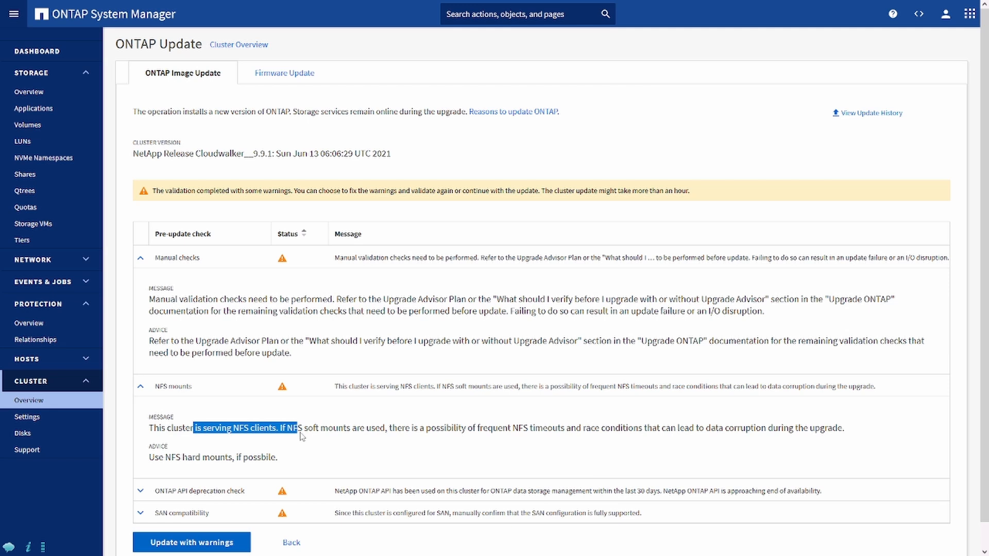
drag(300, 435, 429, 436)
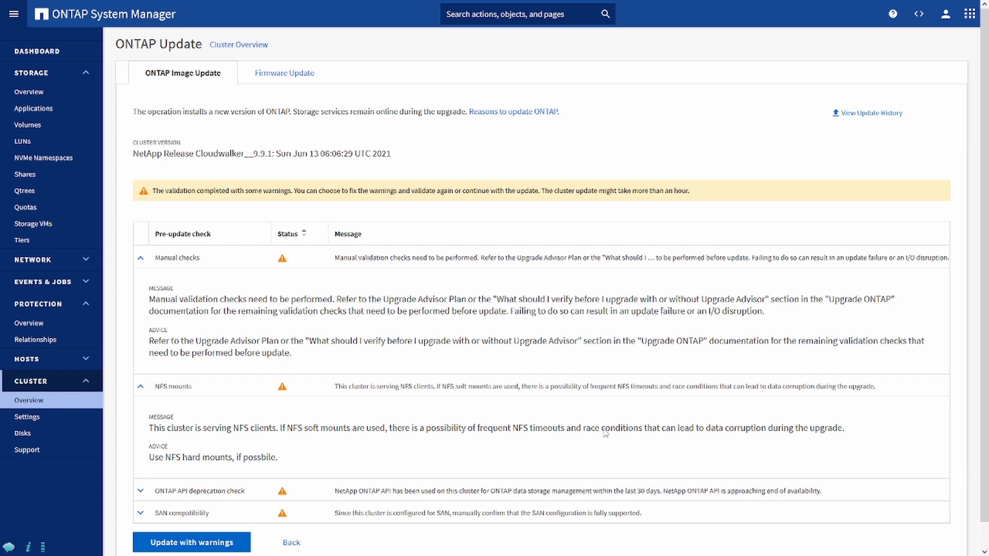
drag(579, 427, 798, 427)
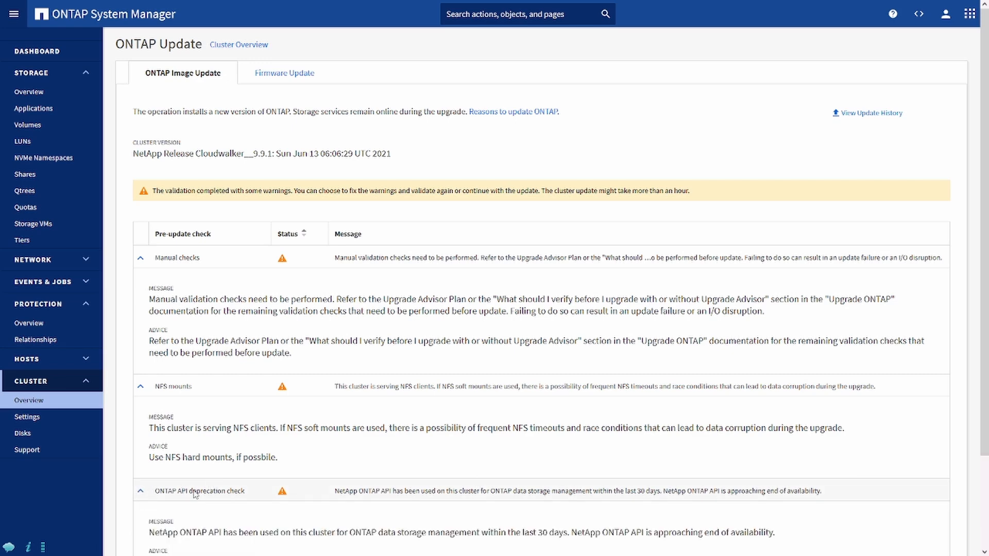
Review the ONTAP API deprecation and SAN compatibility warnings, then choose Update with warnings
scroll(down, 3)
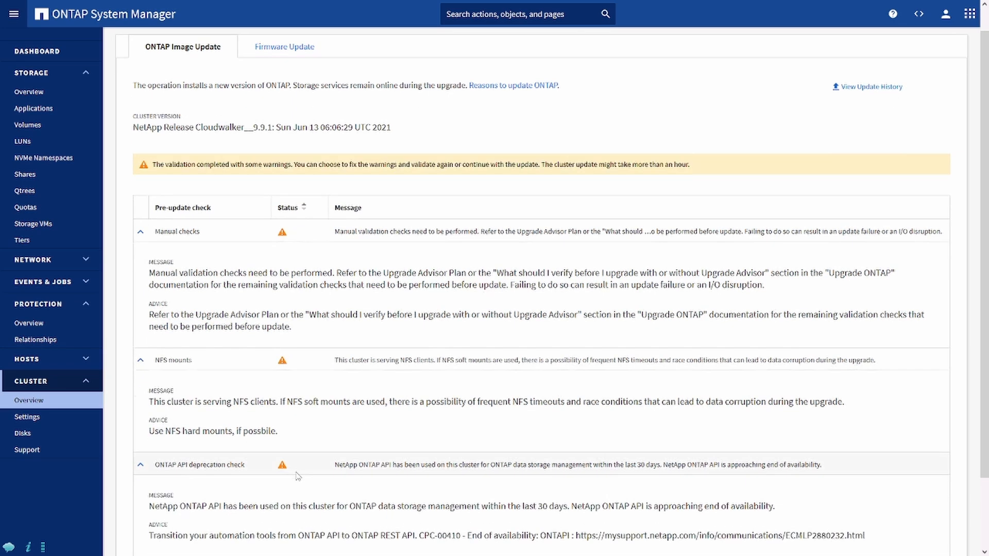
scroll(down, 3)
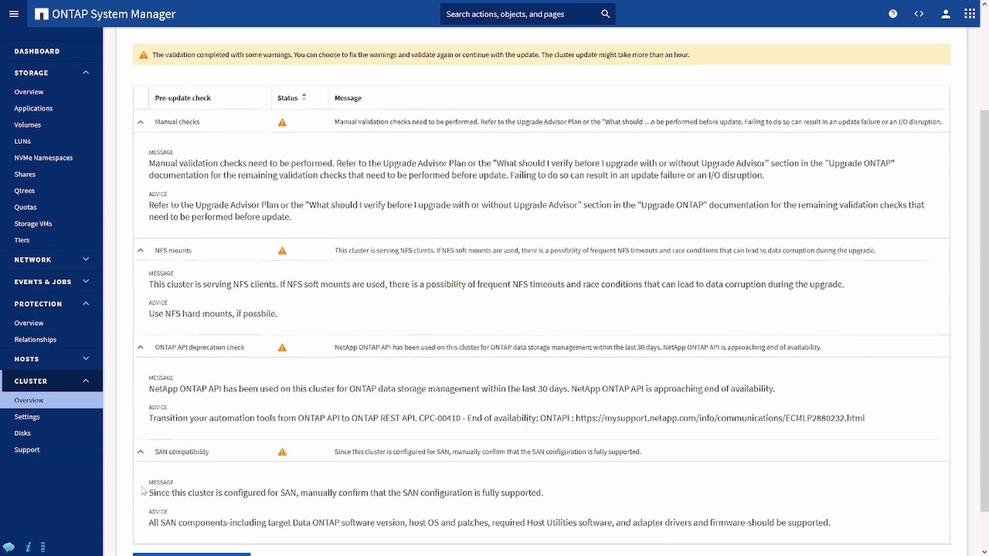
scroll(down, 3)
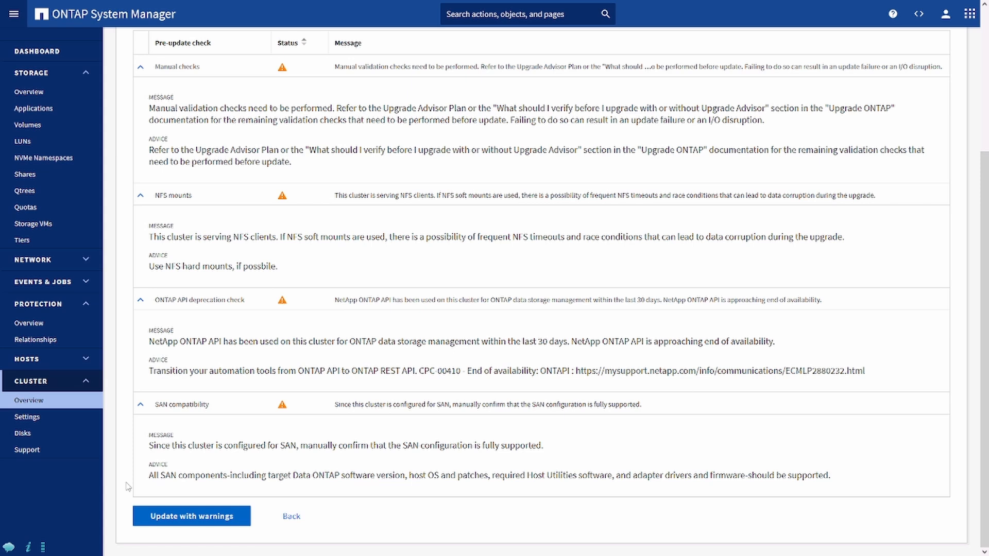
mouse_move(215, 484)
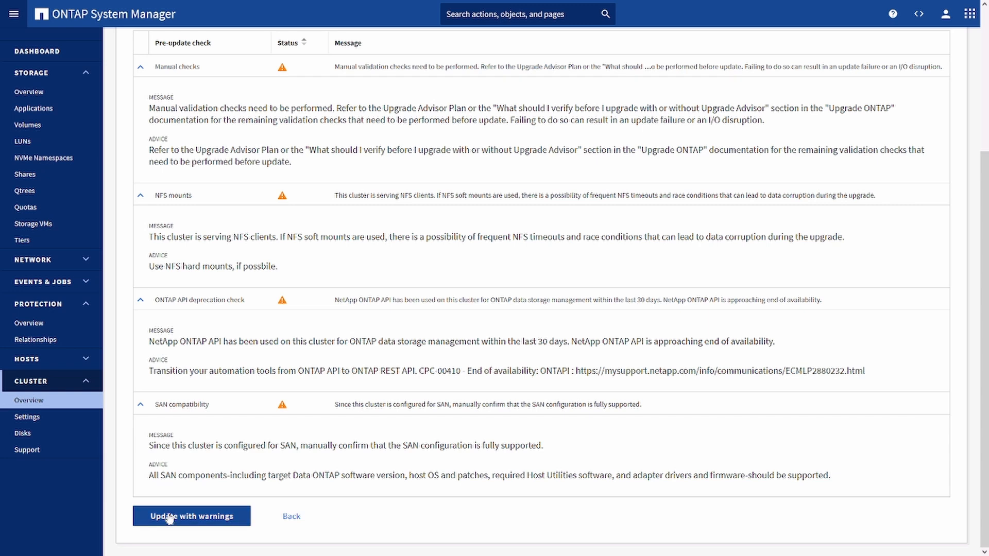
click(191, 516)
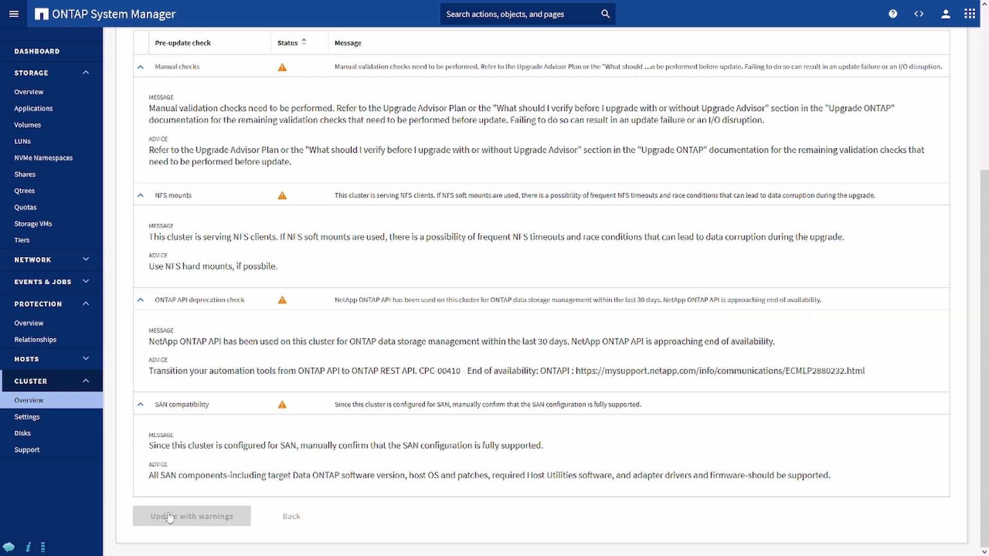
mouse_move(394, 268)
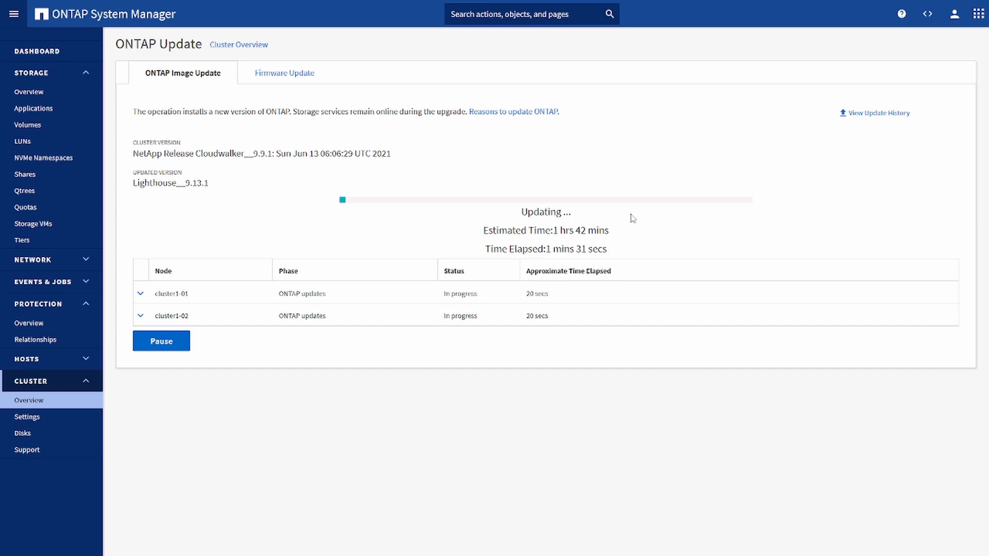
mouse_move(467, 381)
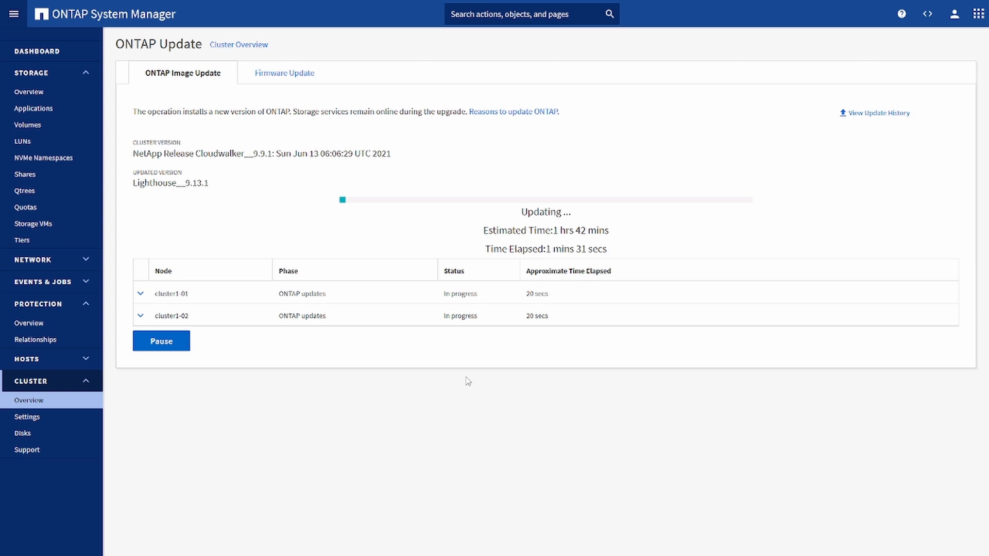
Expand the update progress rows for cluster1-01 and cluster1-02 to watch download and failover
click(140, 293)
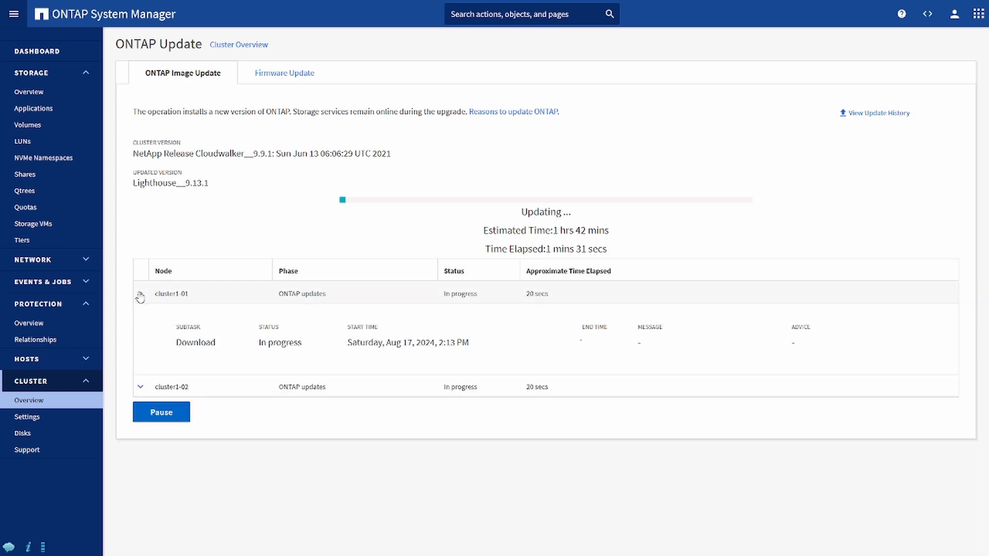
click(141, 387)
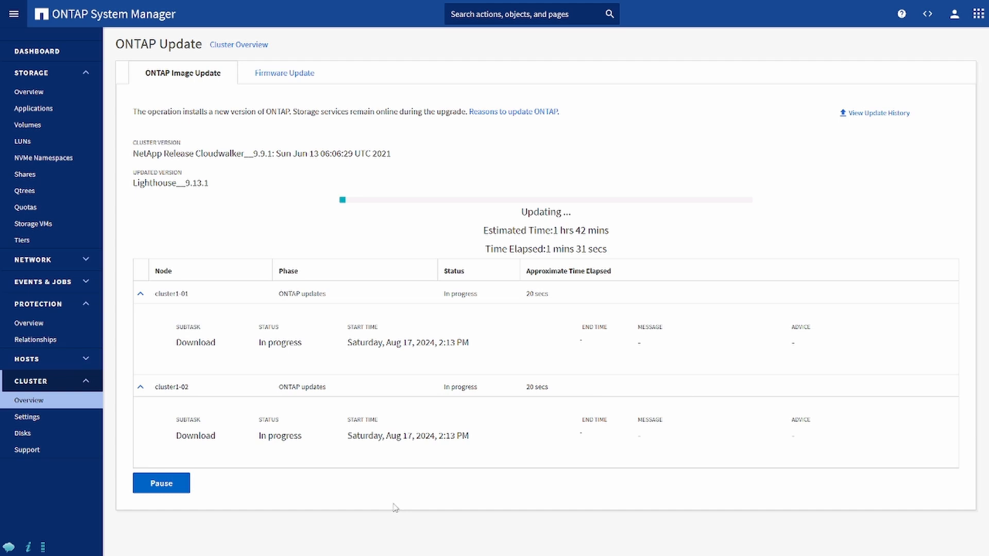
mouse_move(390, 502)
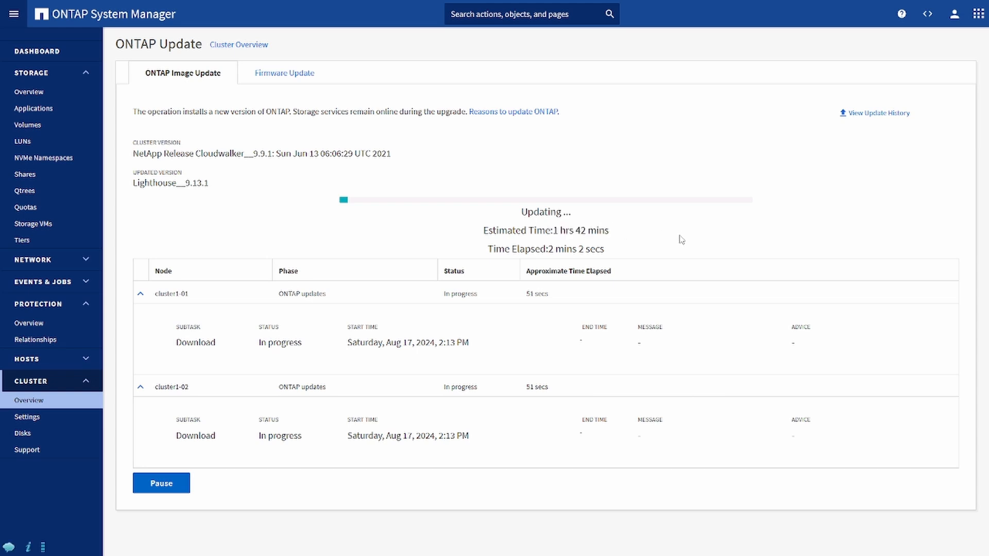
mouse_move(599, 253)
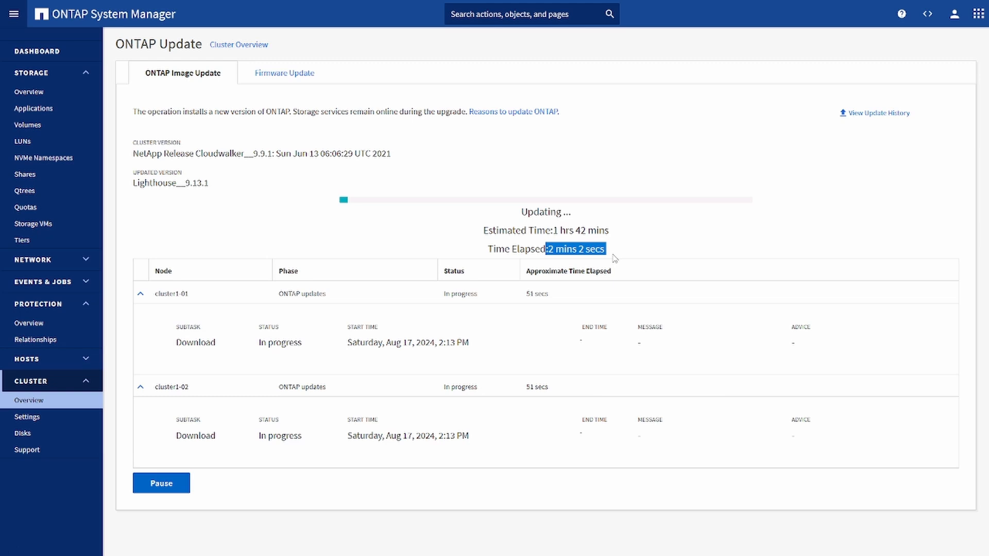
mouse_move(473, 497)
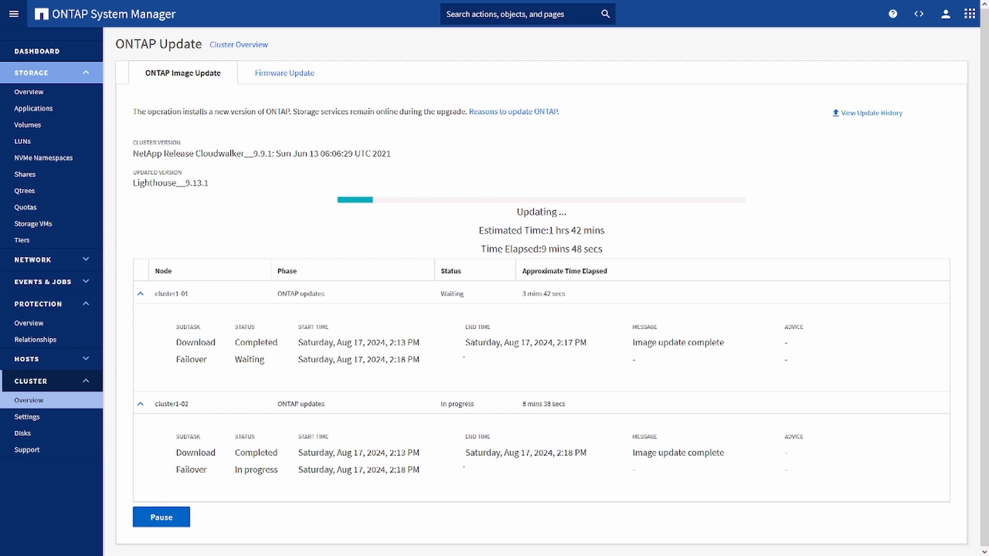
mouse_move(422, 355)
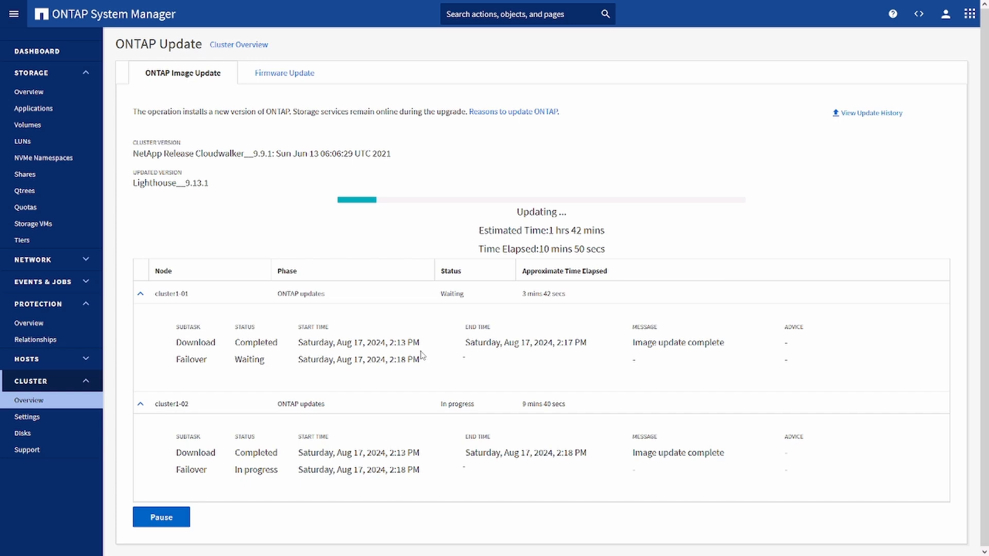
mouse_move(244, 374)
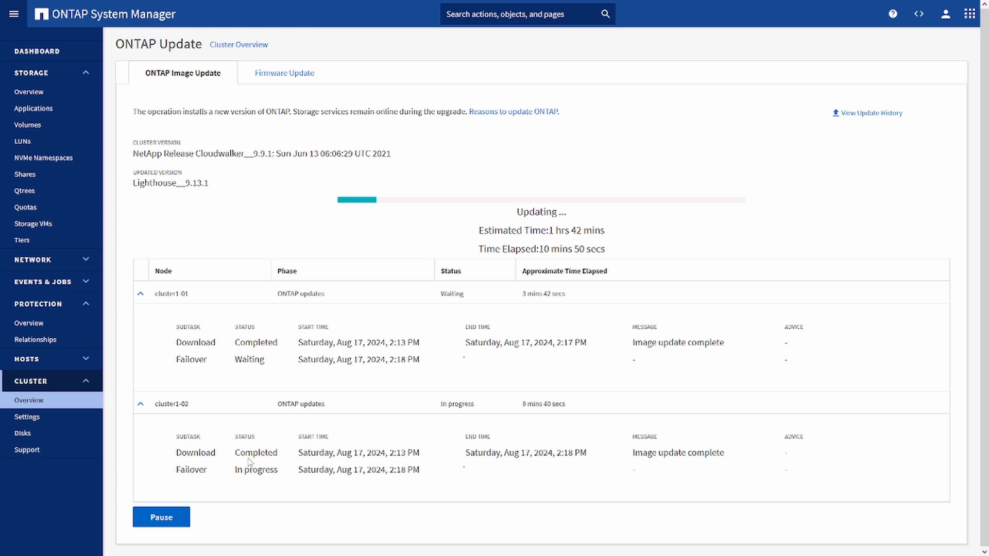
mouse_move(247, 464)
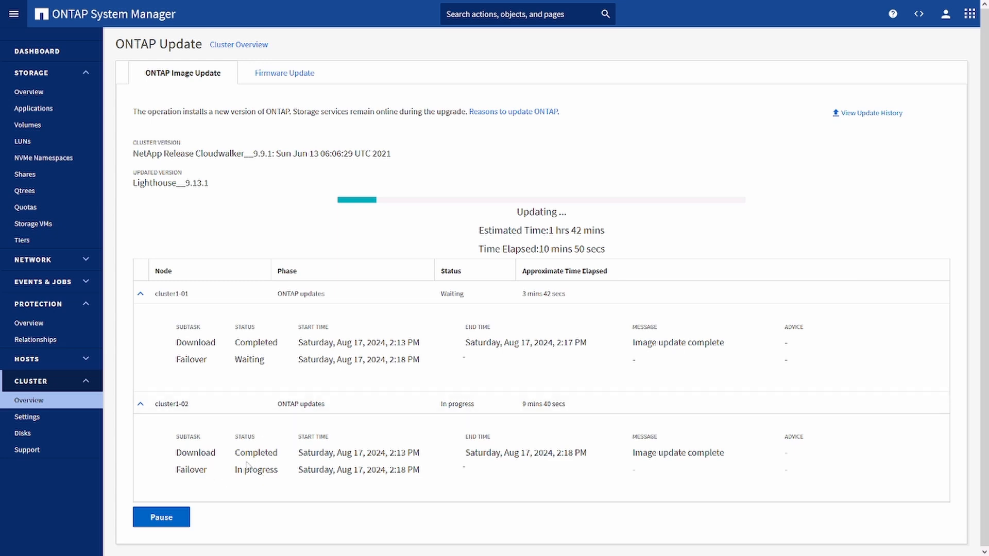
mouse_move(258, 500)
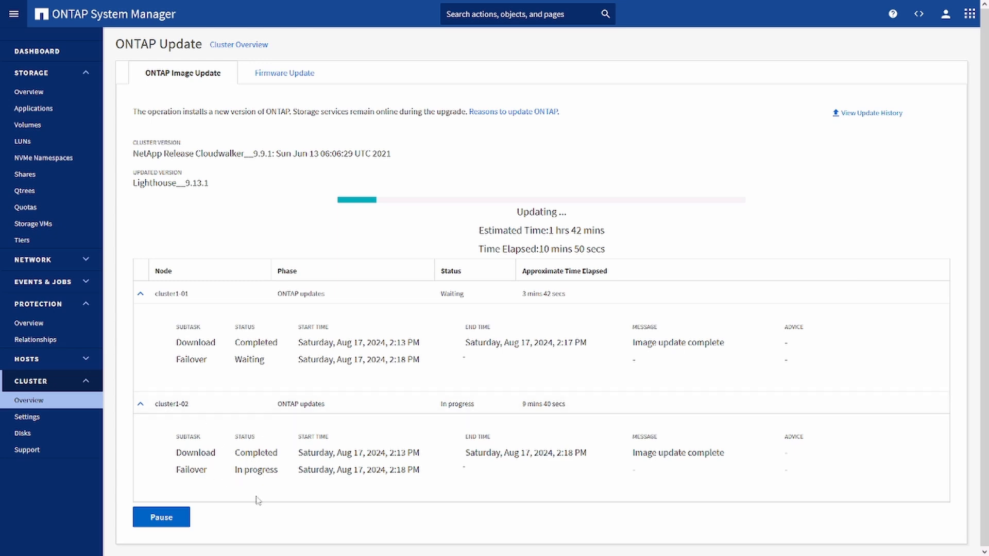
mouse_move(250, 478)
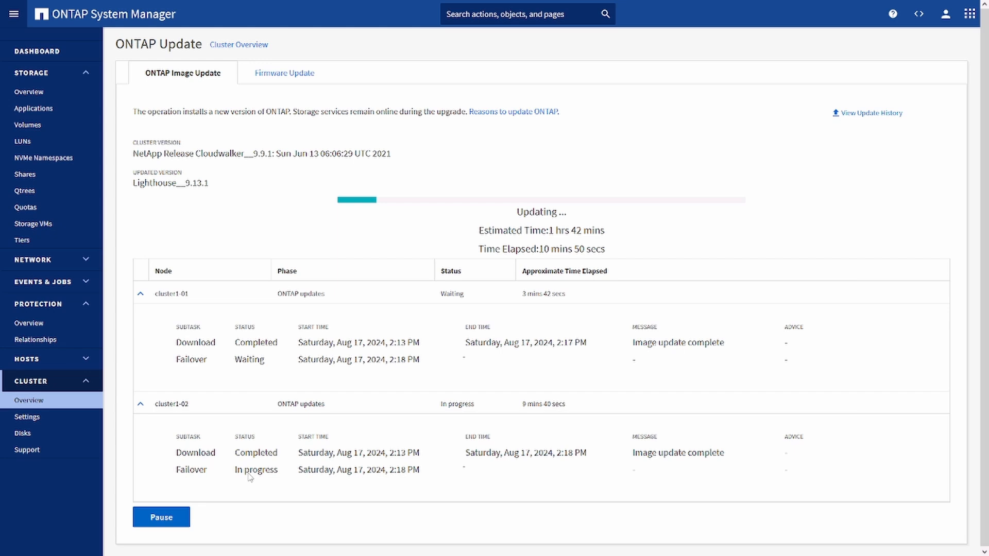
mouse_move(276, 478)
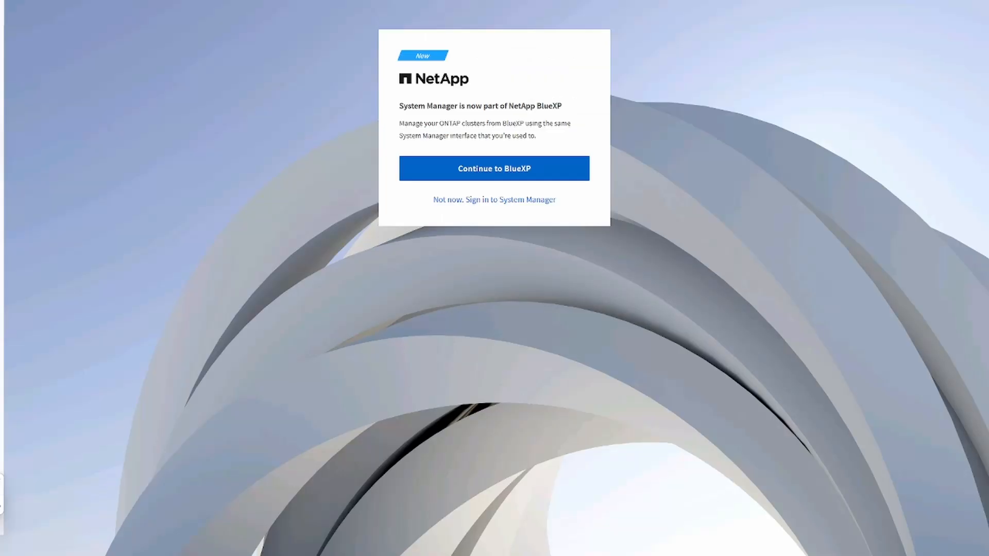
mouse_move(434, 339)
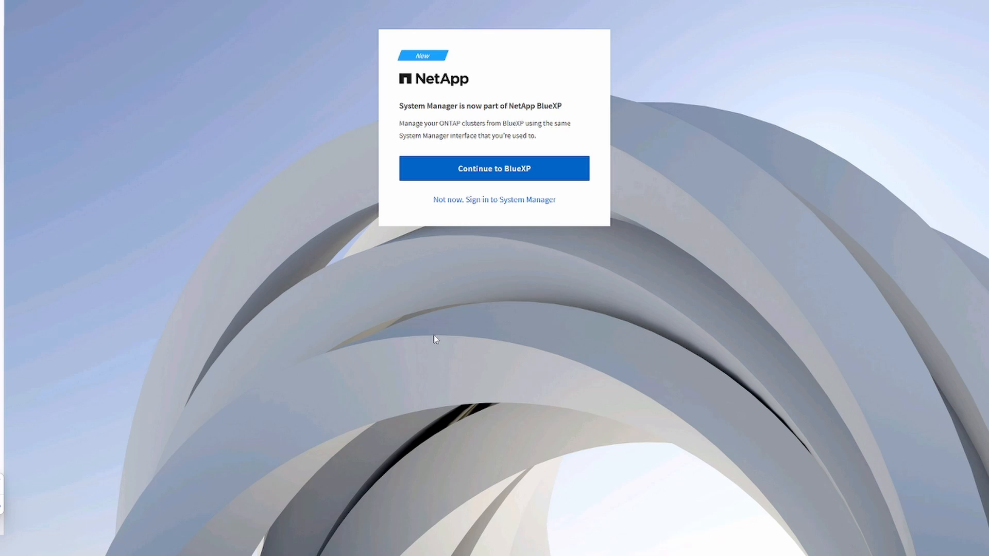
mouse_move(530, 227)
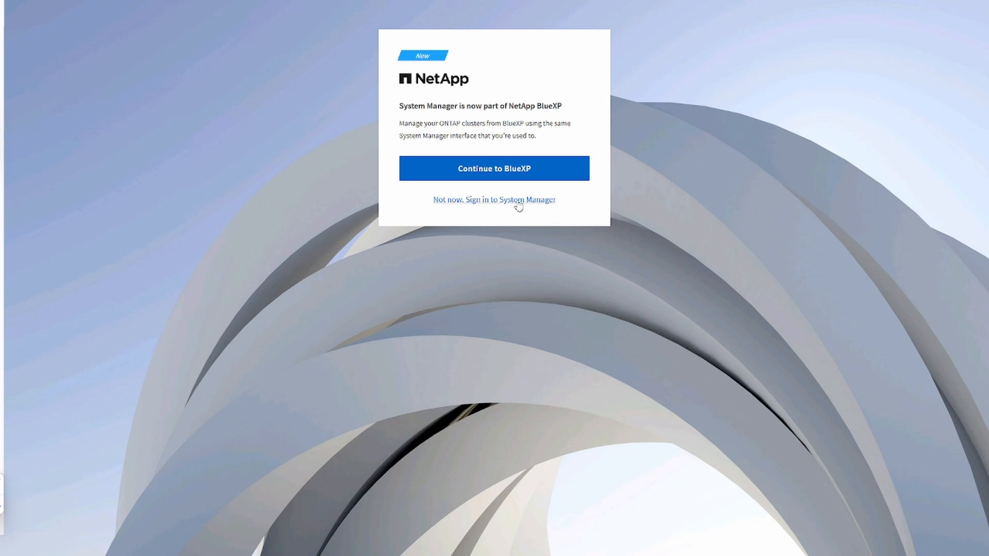
Skip BlueXP and sign in to System Manager as admin to reach the ONTAP Update page
click(494, 199)
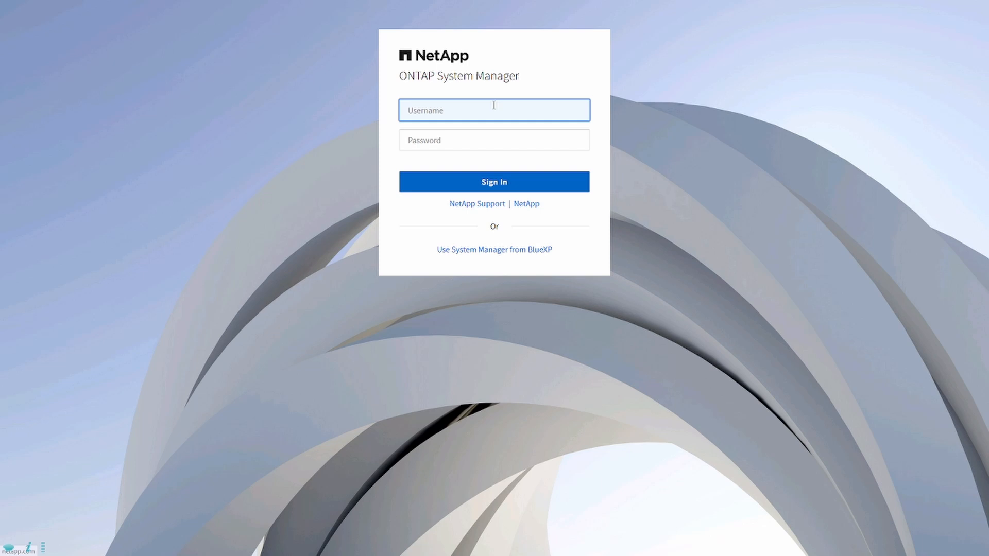
text(admin)
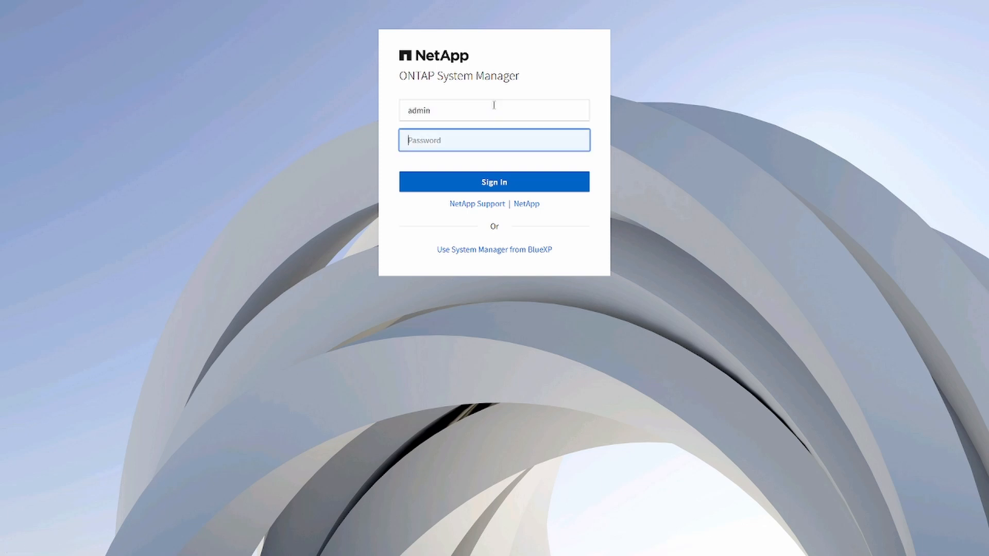
text(•)
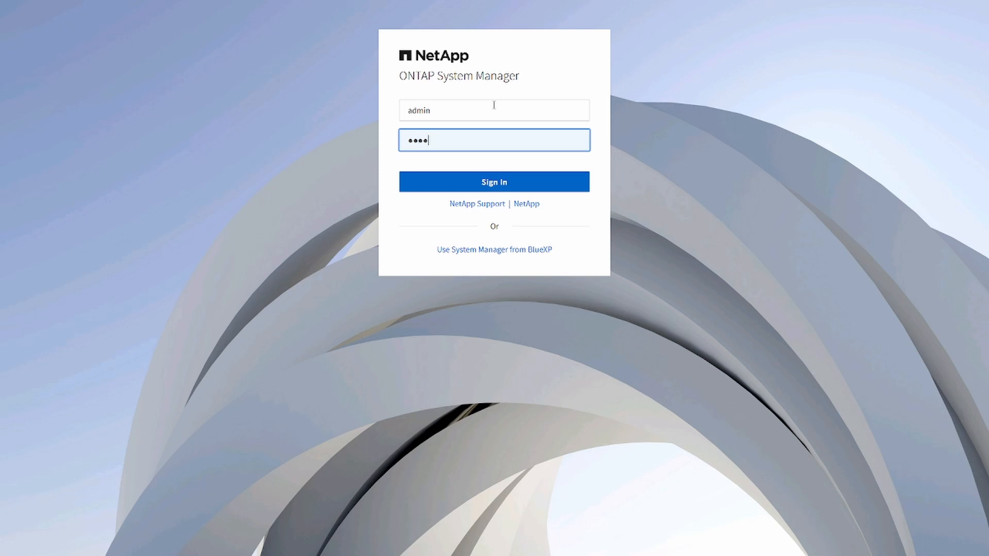
click(493, 182)
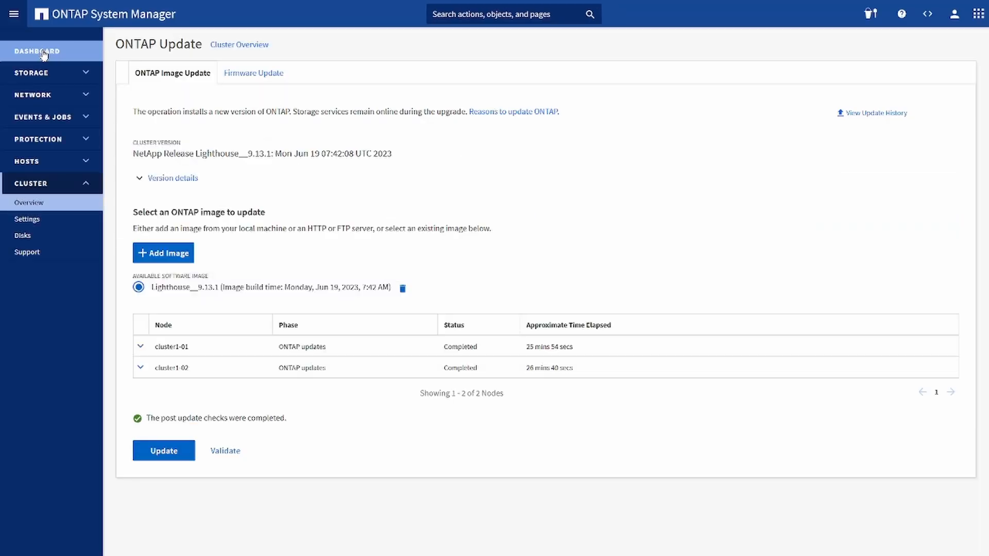
Expand the nodes' completed update subtasks, then show the cluster1 dashboard at 9.13.1
click(140, 346)
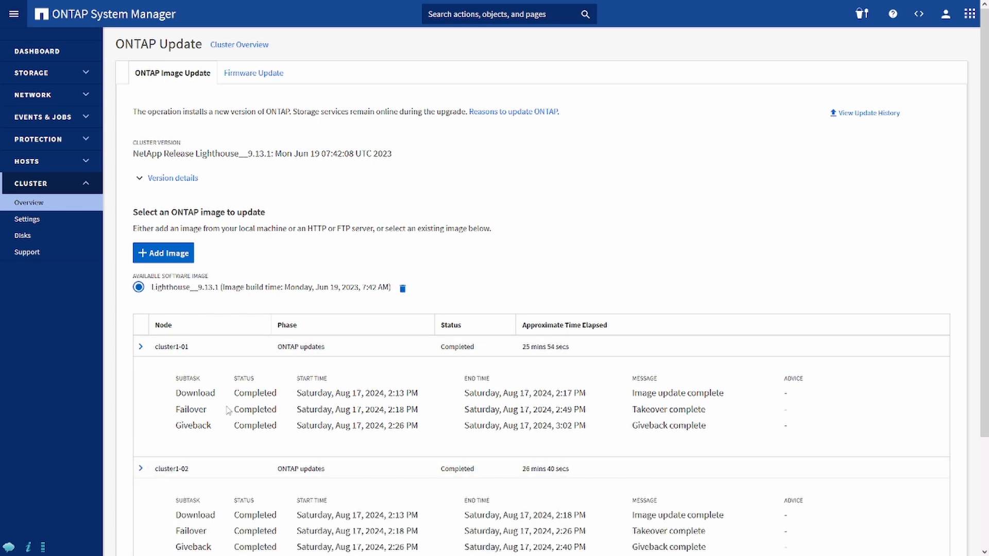
mouse_move(127, 73)
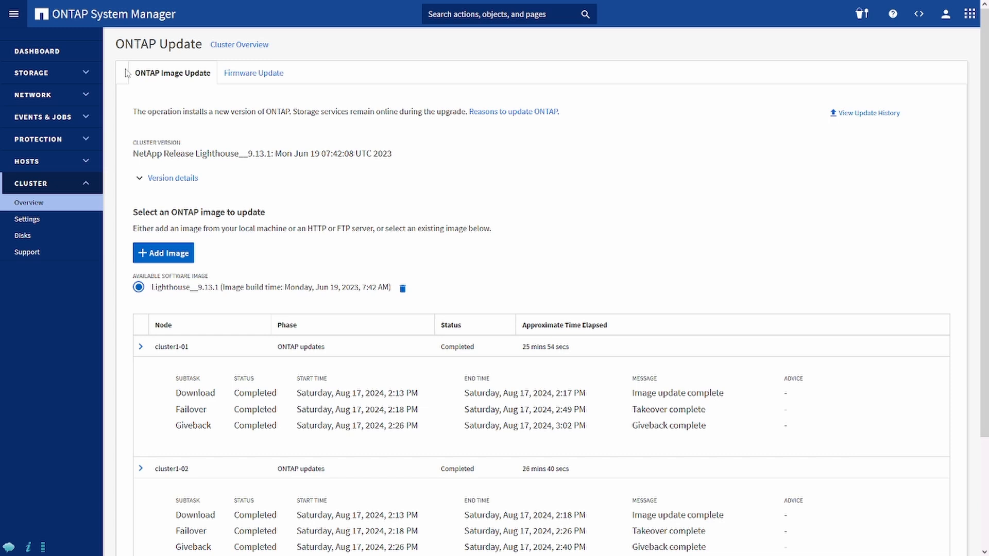
click(37, 51)
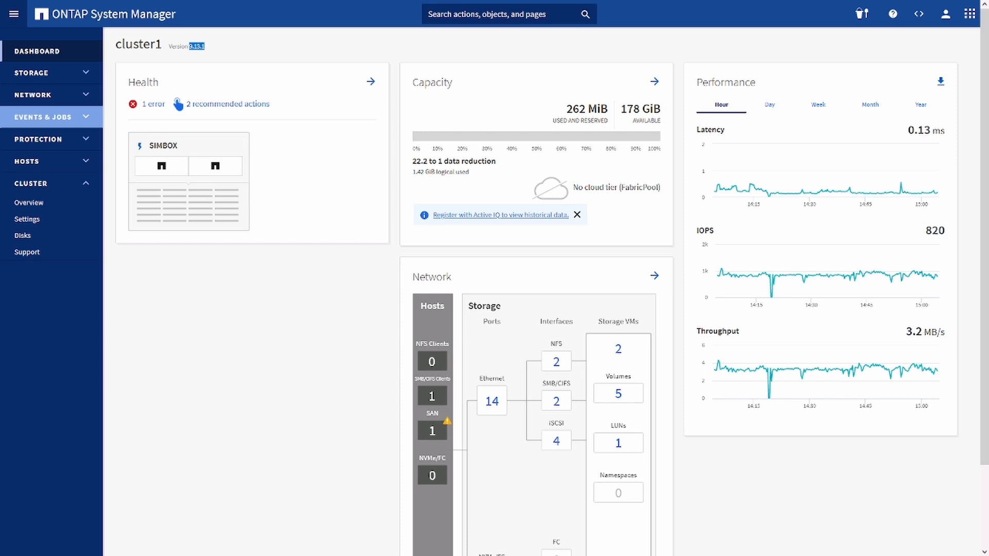
mouse_move(904, 269)
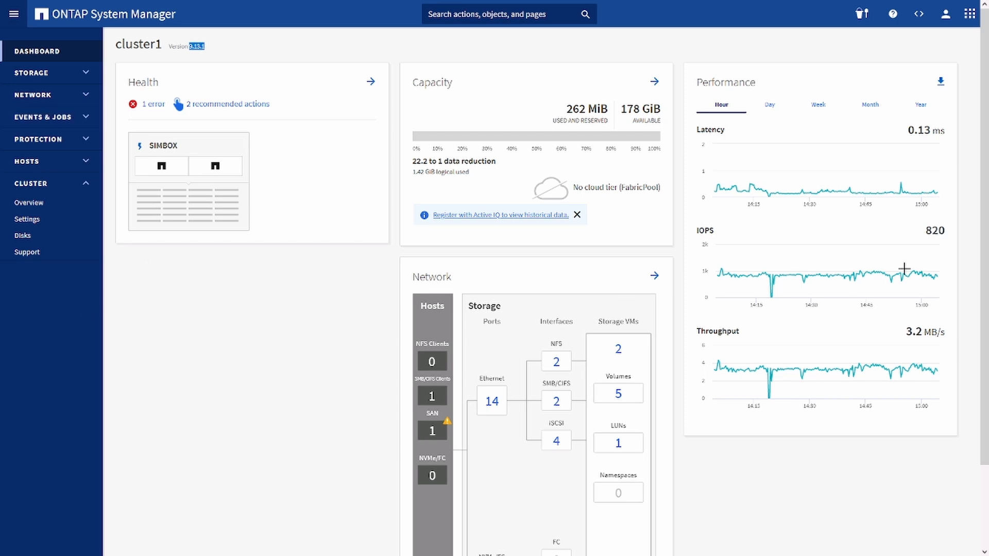
mouse_move(841, 303)
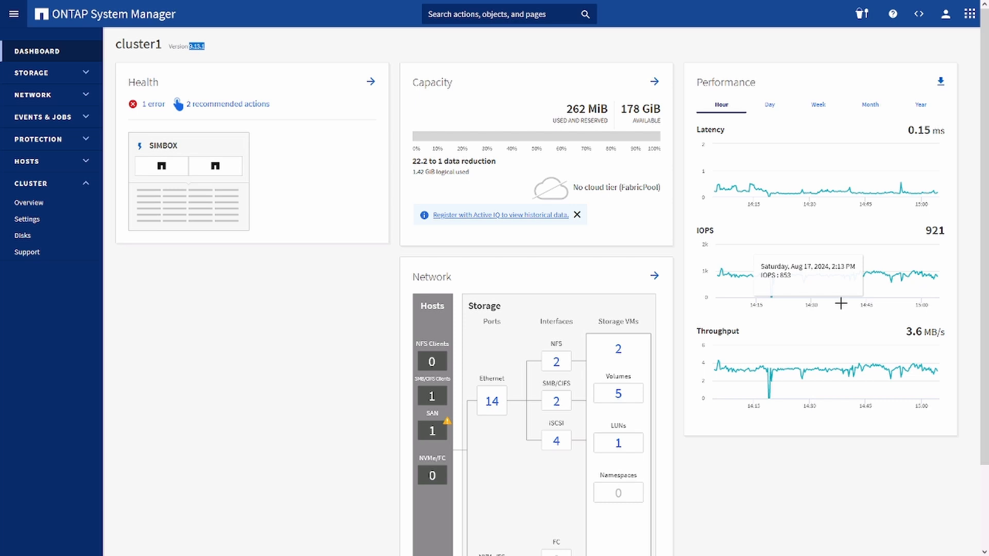
mouse_move(917, 277)
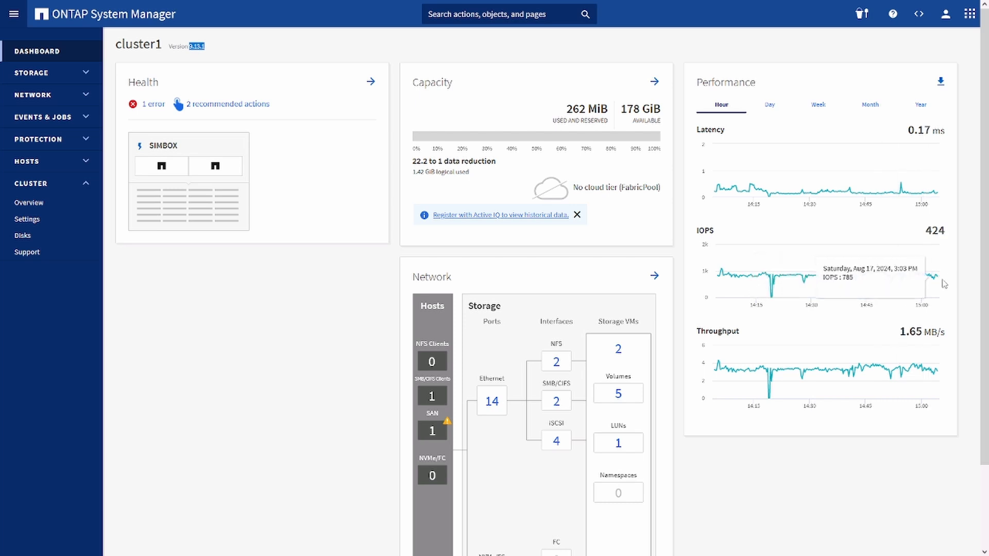
click(30, 73)
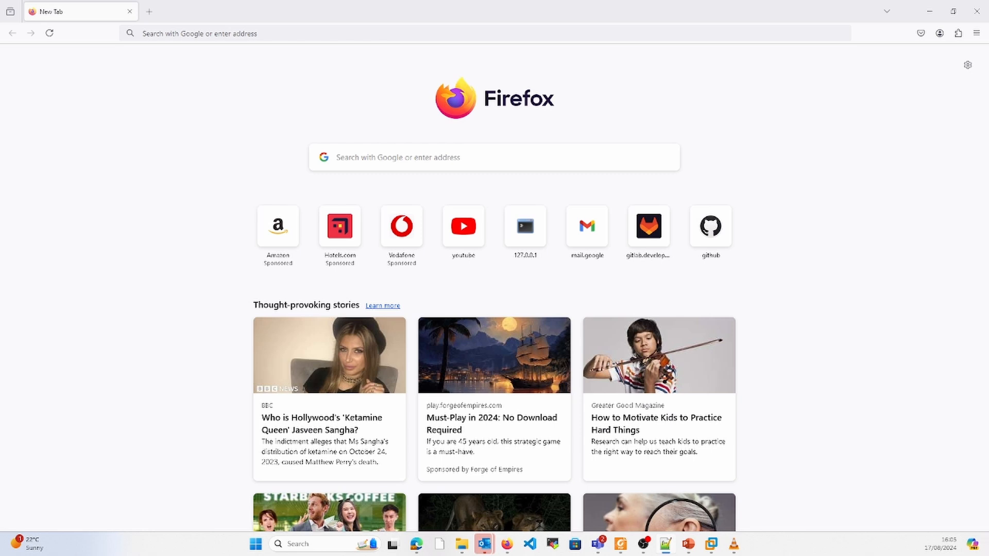
mouse_move(433, 44)
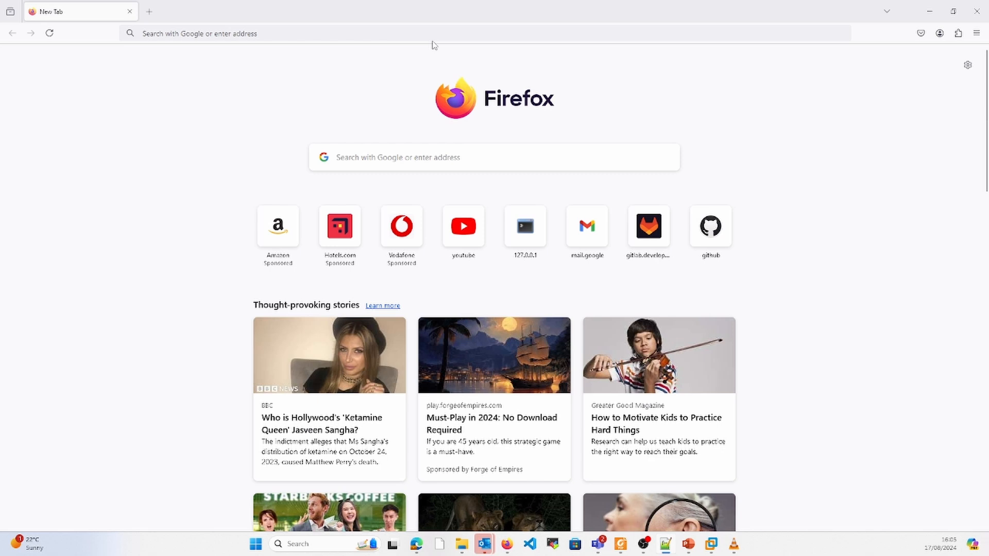
Navigate to the docs.netapp.com ONTAP revert paths page in a new tab
text(https://docs.netapp.com/us-en/ontap/revert/concept_revert_oaths.html)
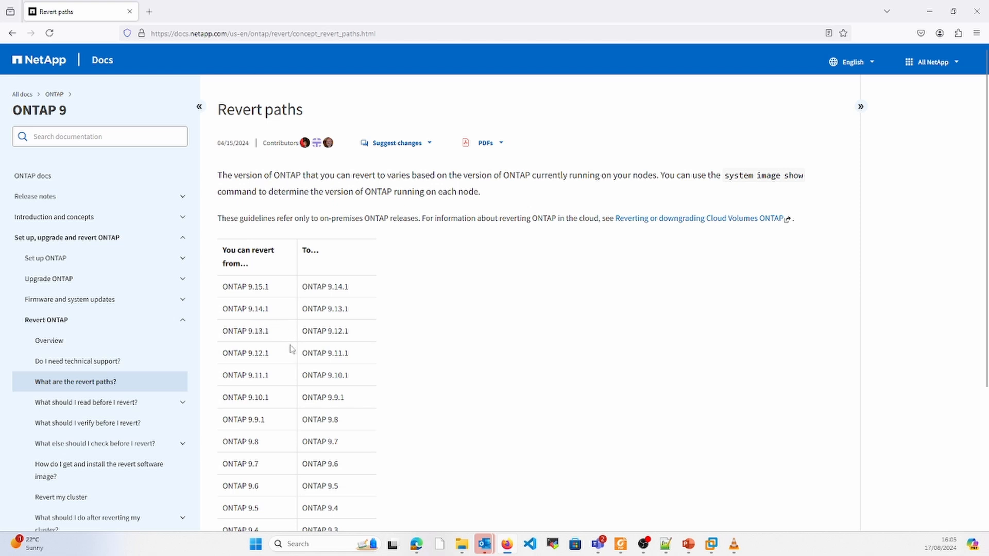
mouse_move(274, 334)
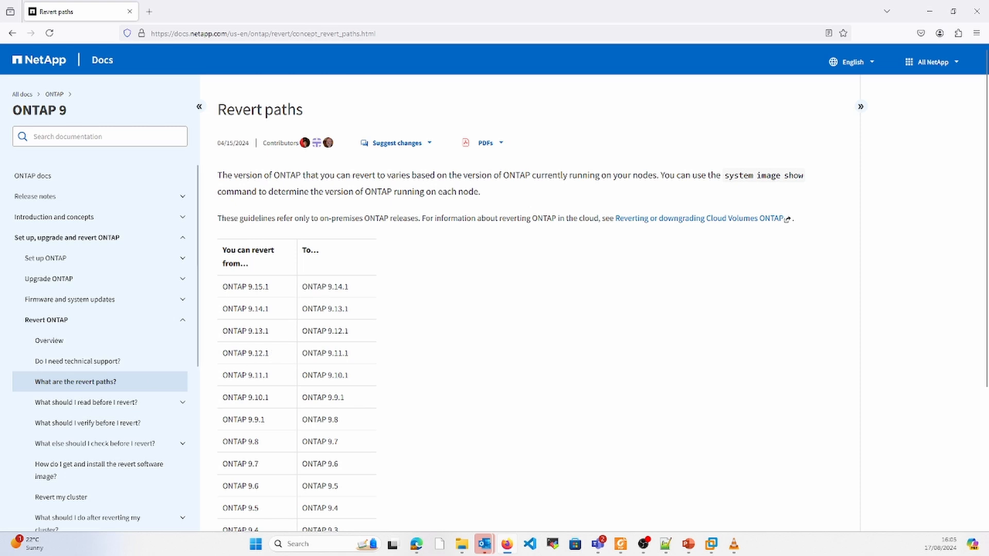
mouse_move(551, 289)
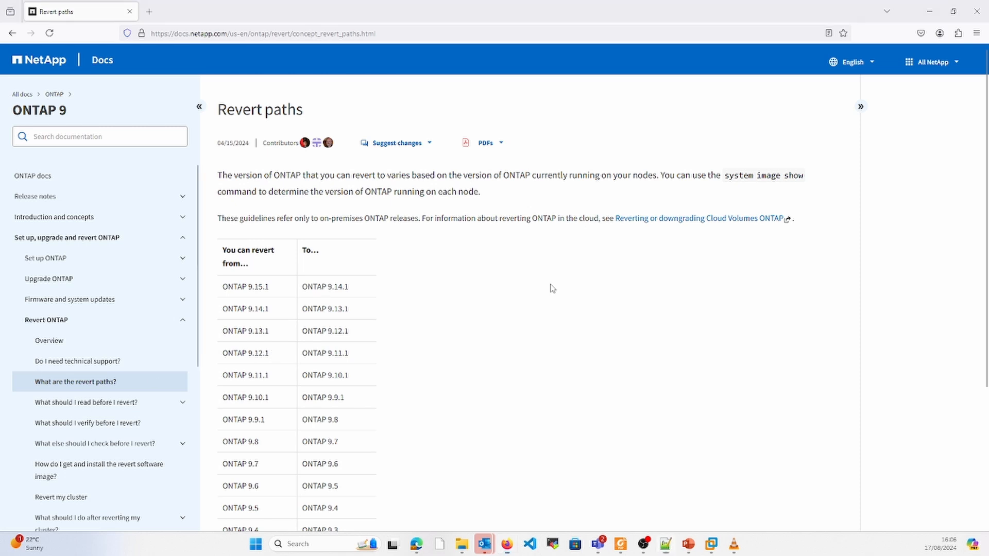